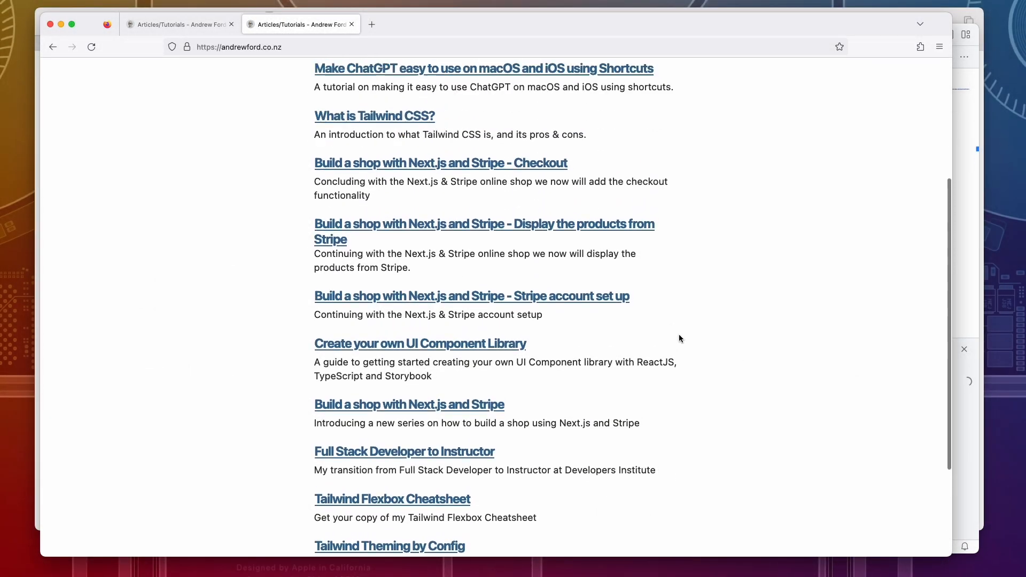
# Step: Start the music player, return to Last.fm and begin creating a new API account
pyautogui.scroll(-3)
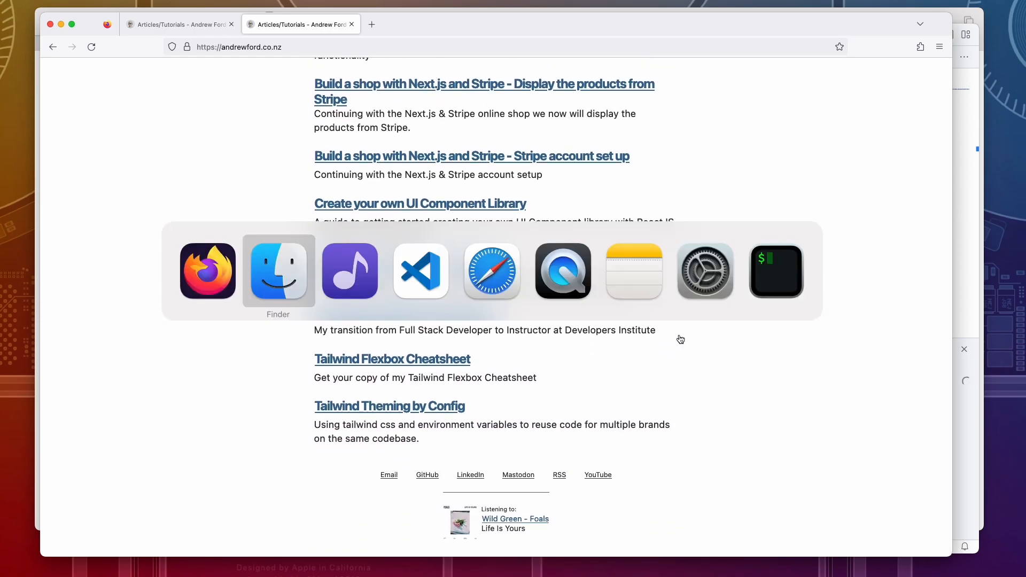
pyautogui.click(350, 271)
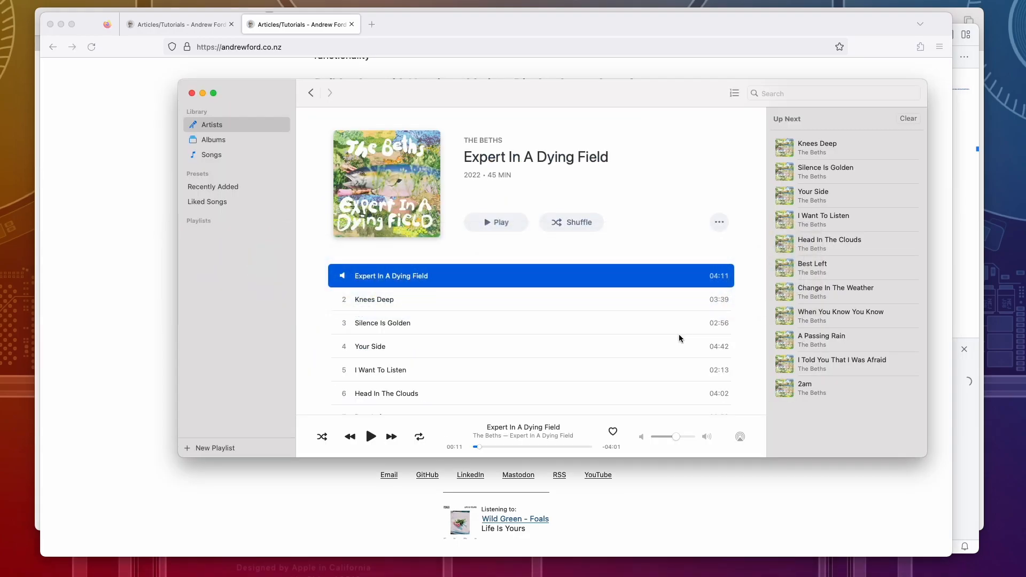
pyautogui.click(391, 437)
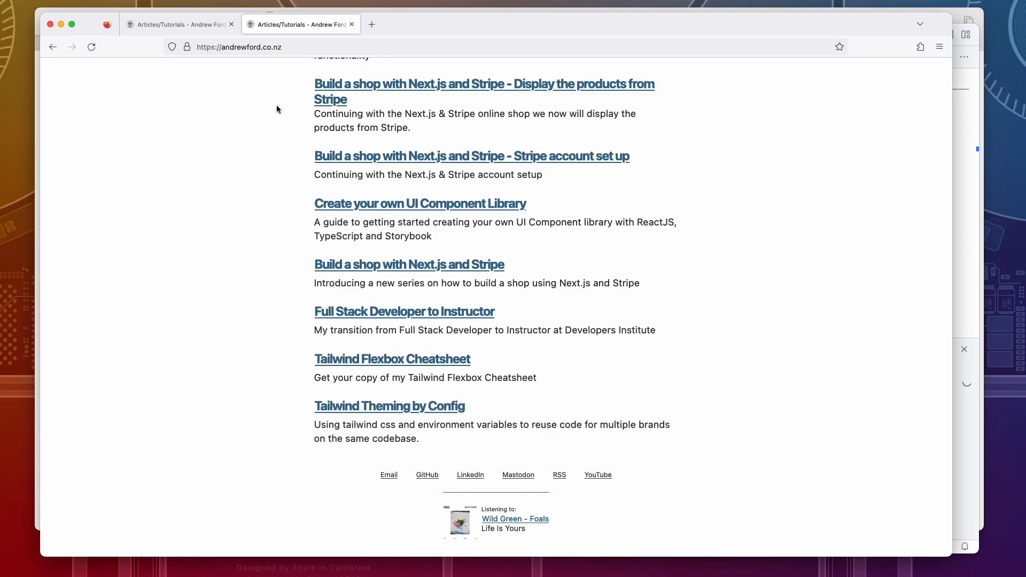
pyautogui.click(91, 47)
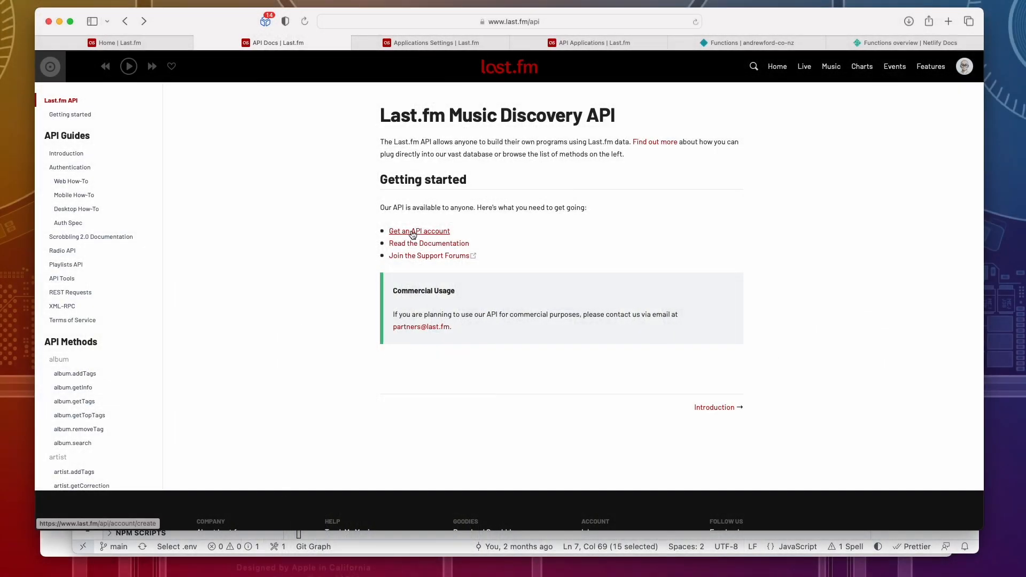
pyautogui.click(419, 231)
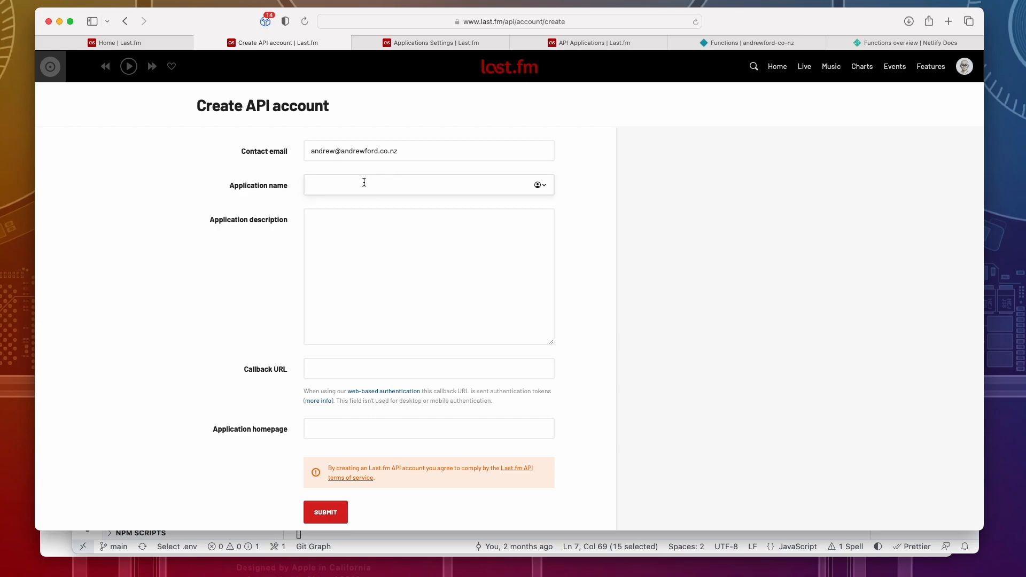
pyautogui.write('We')
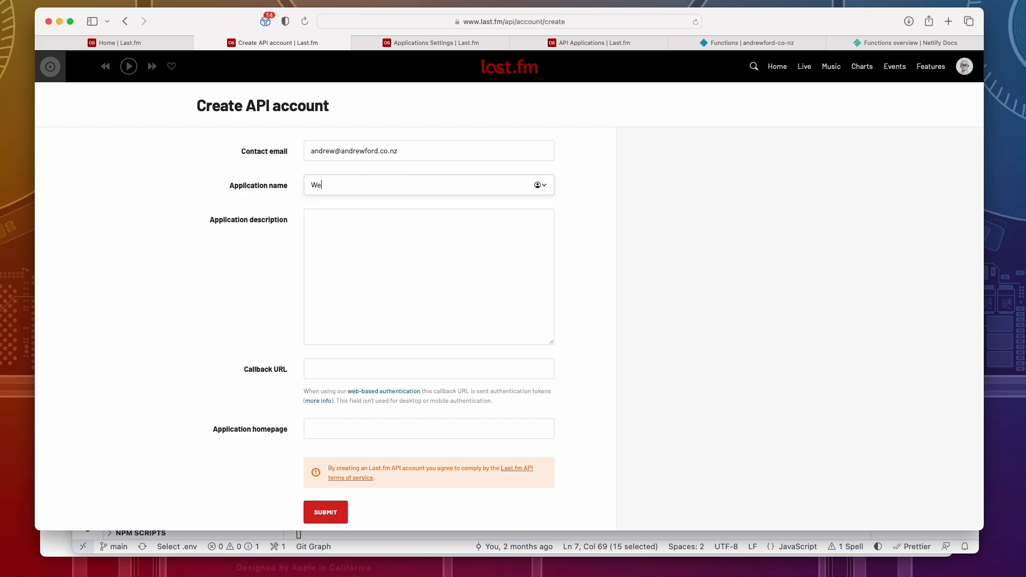
pyautogui.write('bsite widget demo')
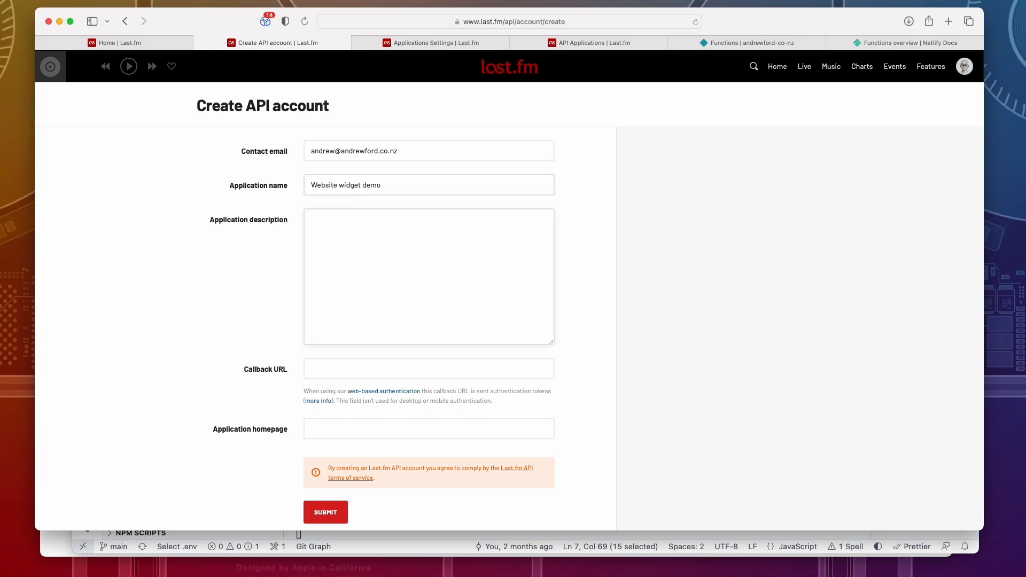
pyautogui.write('A L')
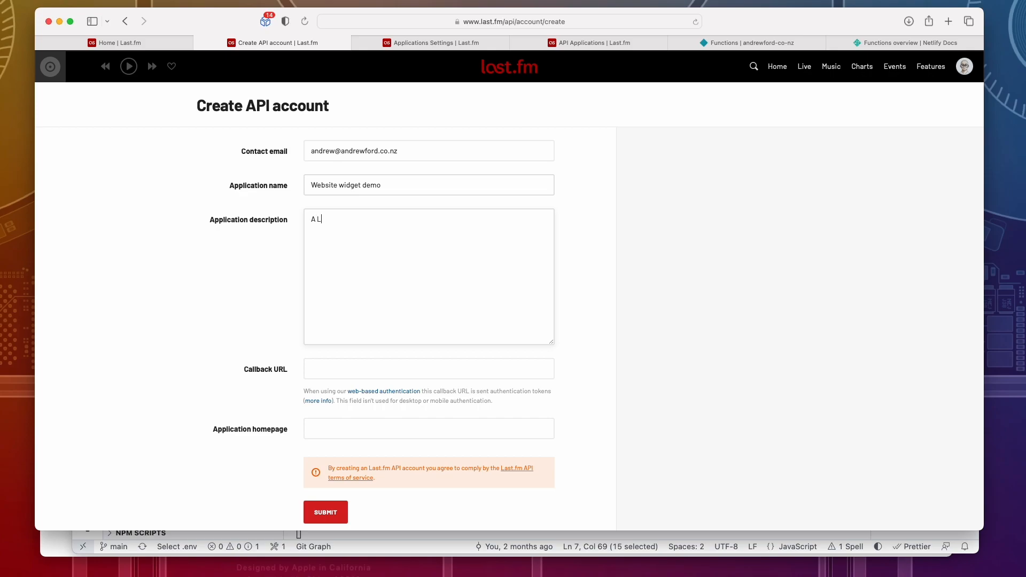
pyautogui.write('ast F')
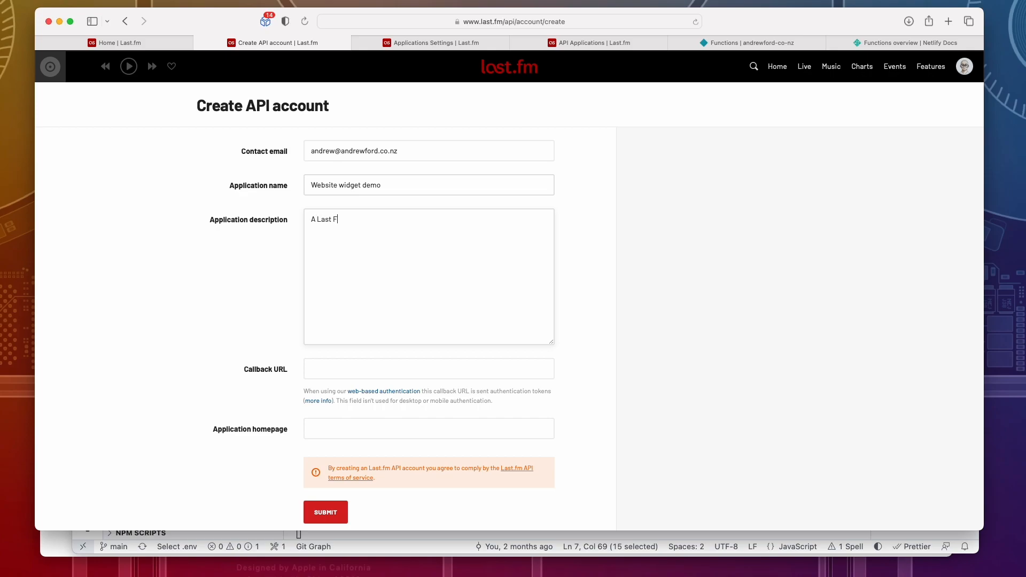
pyautogui.write('M widget')
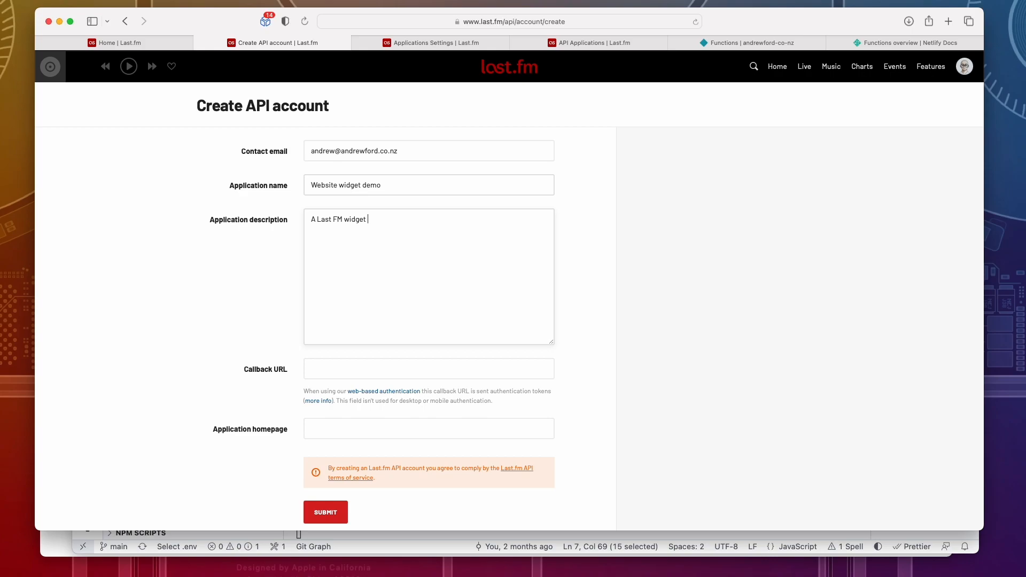
pyautogui.write('for my website')
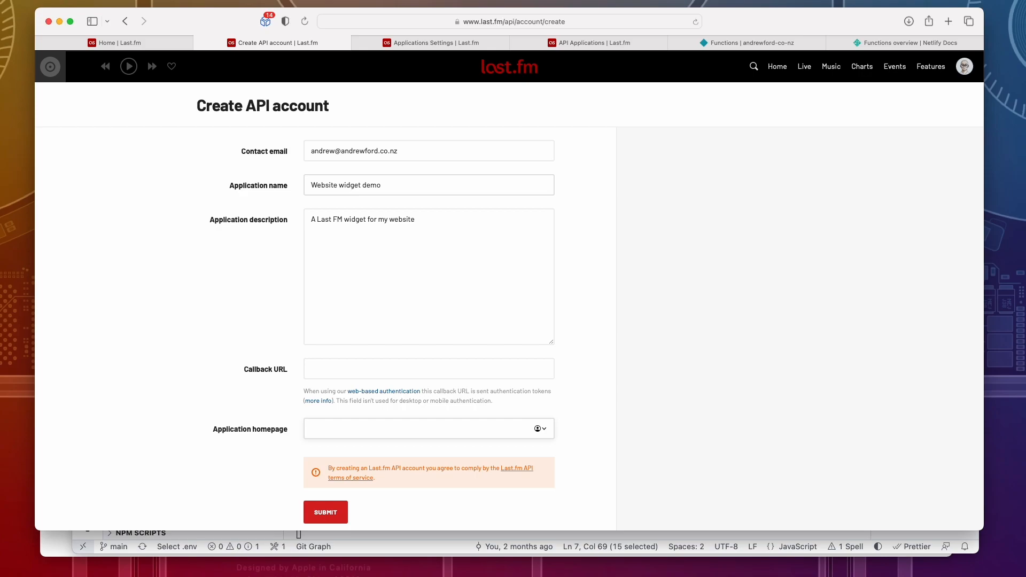
pyautogui.write('https:')
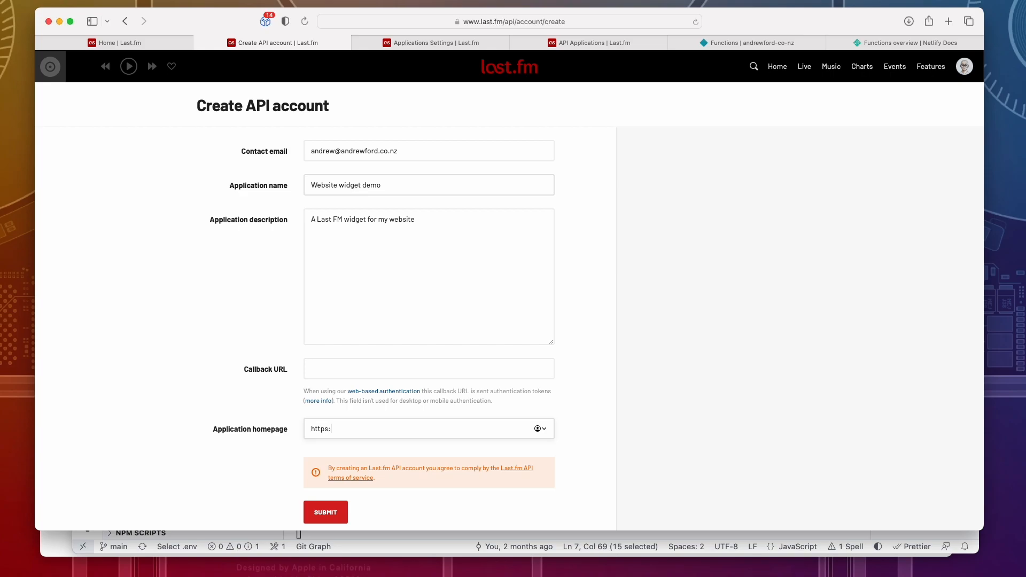
pyautogui.write('//a')
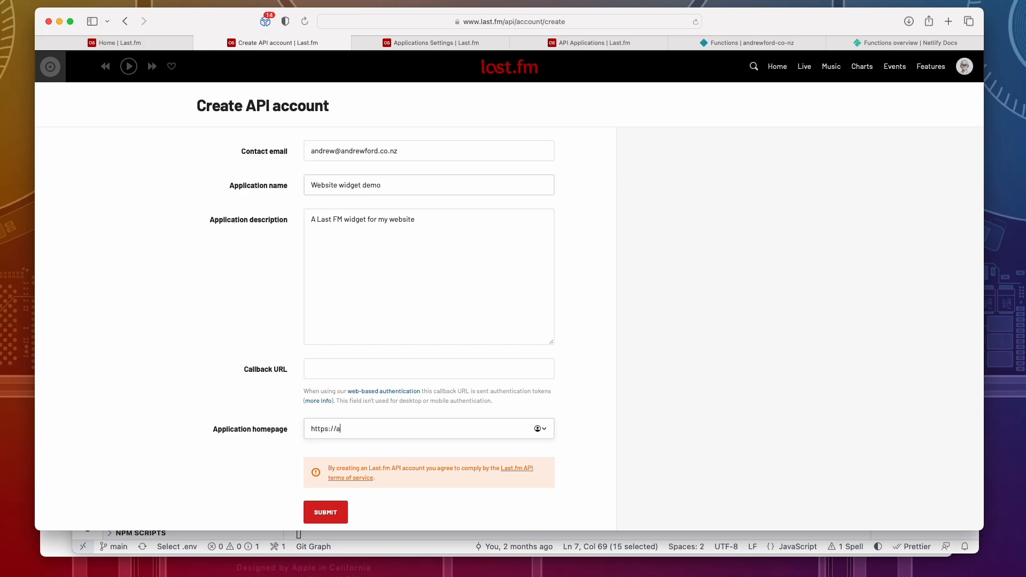
pyautogui.write('ndrewf')
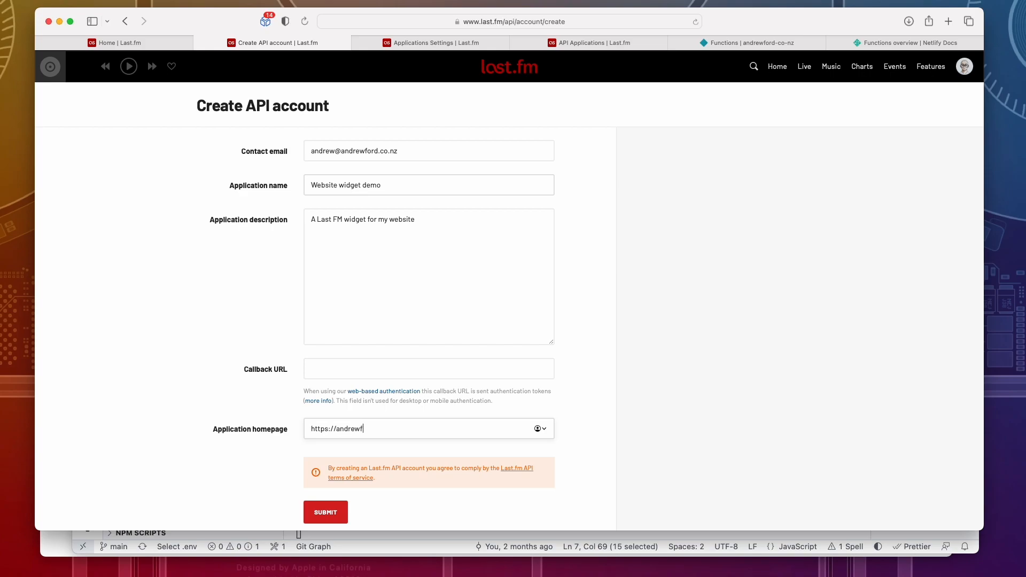
pyautogui.write('ord.co.nz')
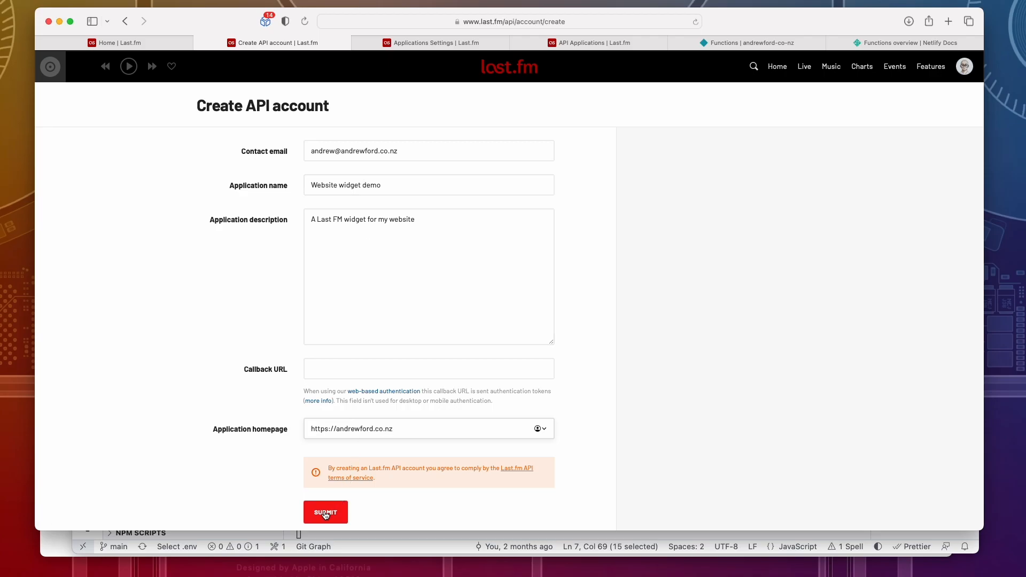
pyautogui.click(325, 512)
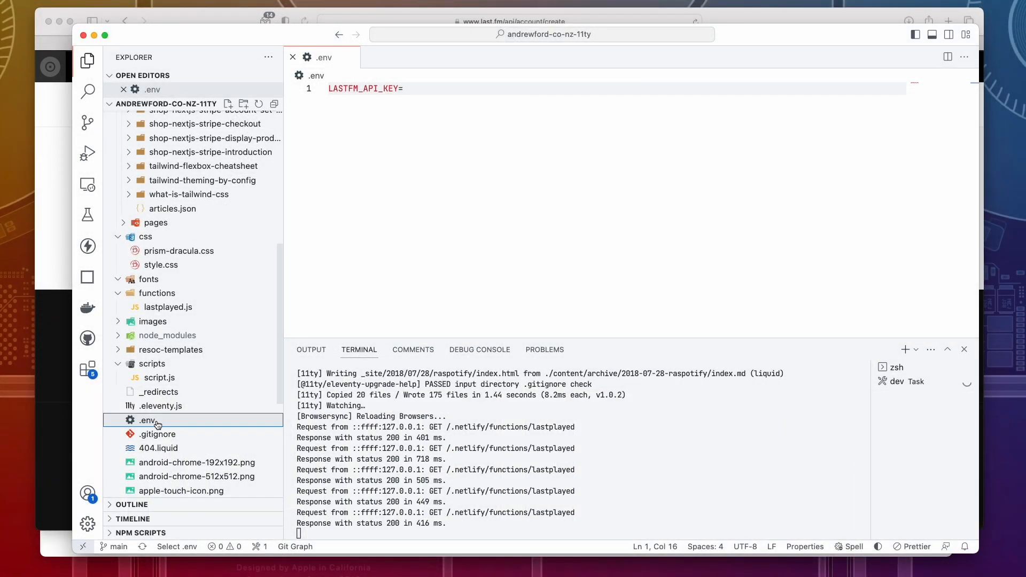
pyautogui.moveTo(187, 422)
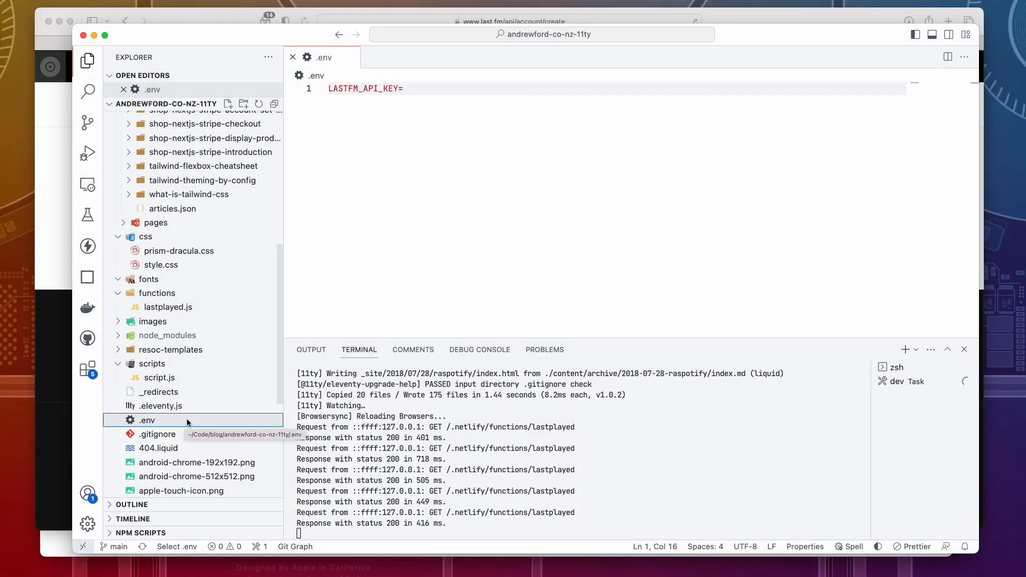
pyautogui.moveTo(203, 420)
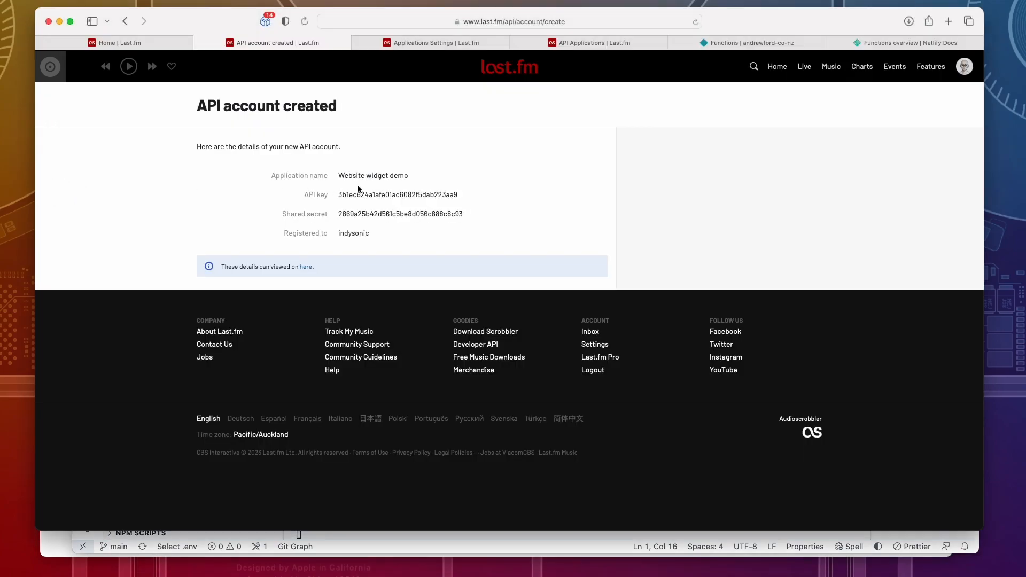
# Step: Copy the new Last.fm API key and paste it after LASTFM_API_KEY= in .env
pyautogui.doubleClick(398, 195)
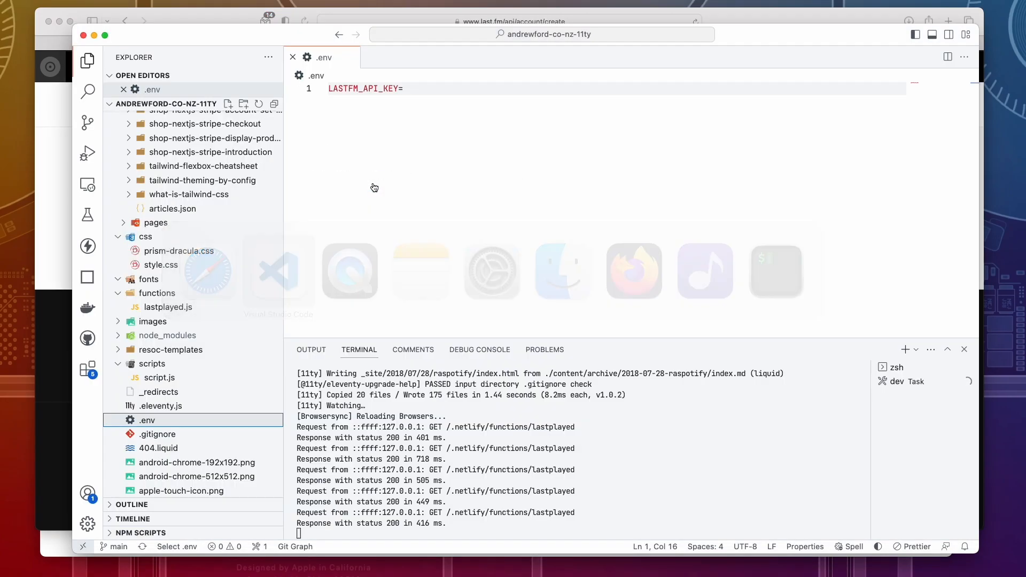
pyautogui.click(416, 87)
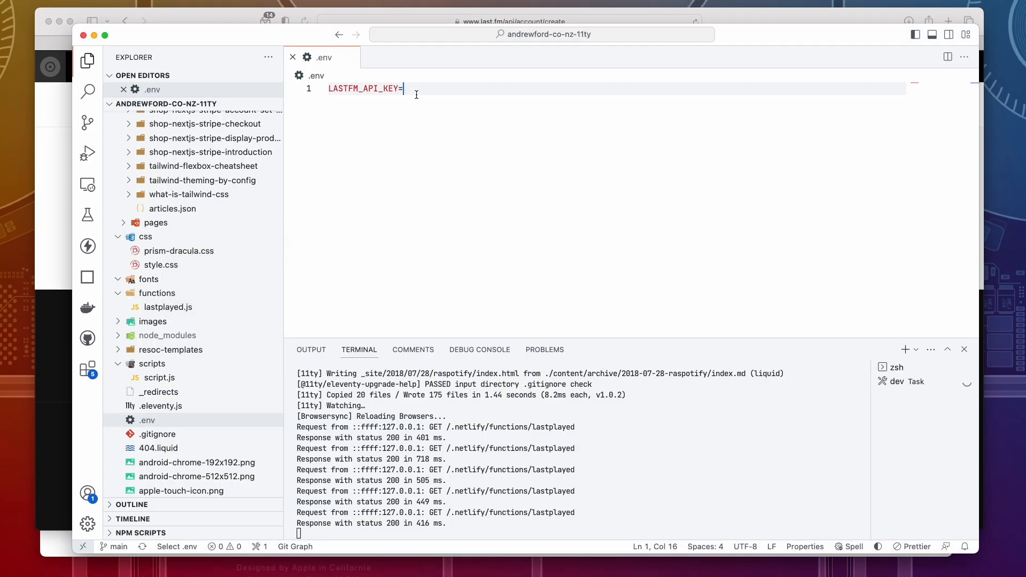
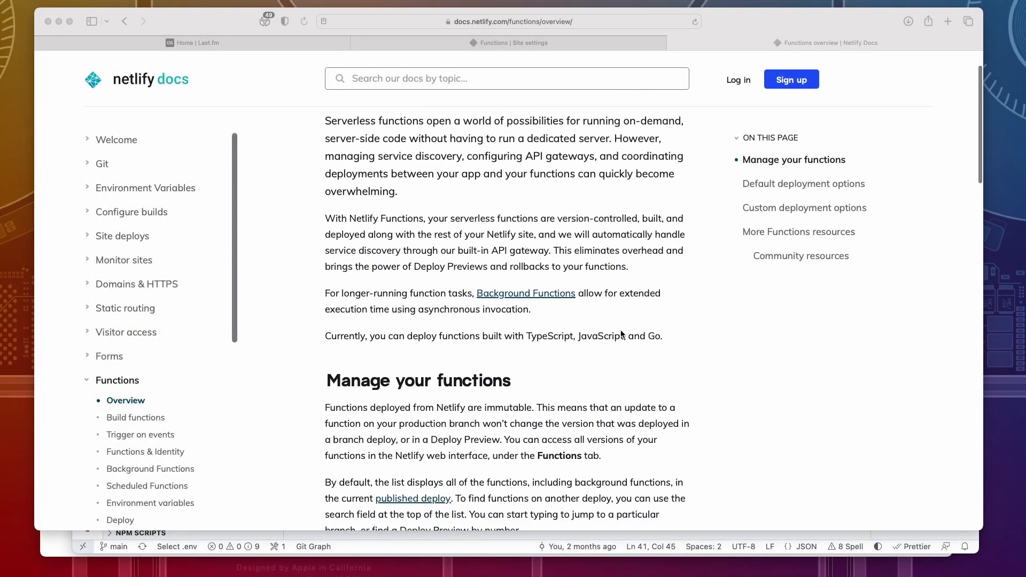
# Step: Browse the Netlify Functions docs and open the Build functions guide
pyautogui.scroll(-3)
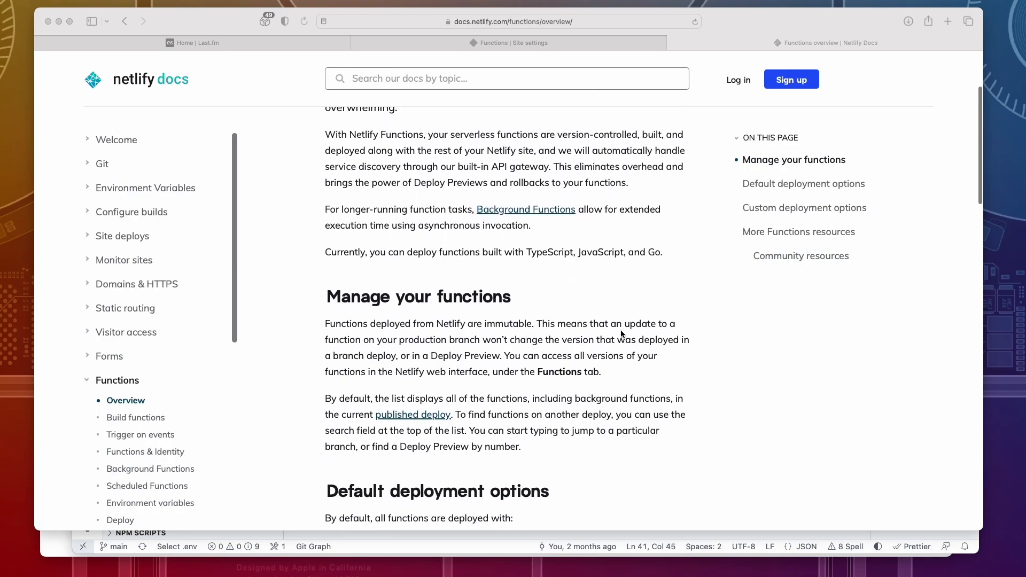
pyautogui.scroll(-3)
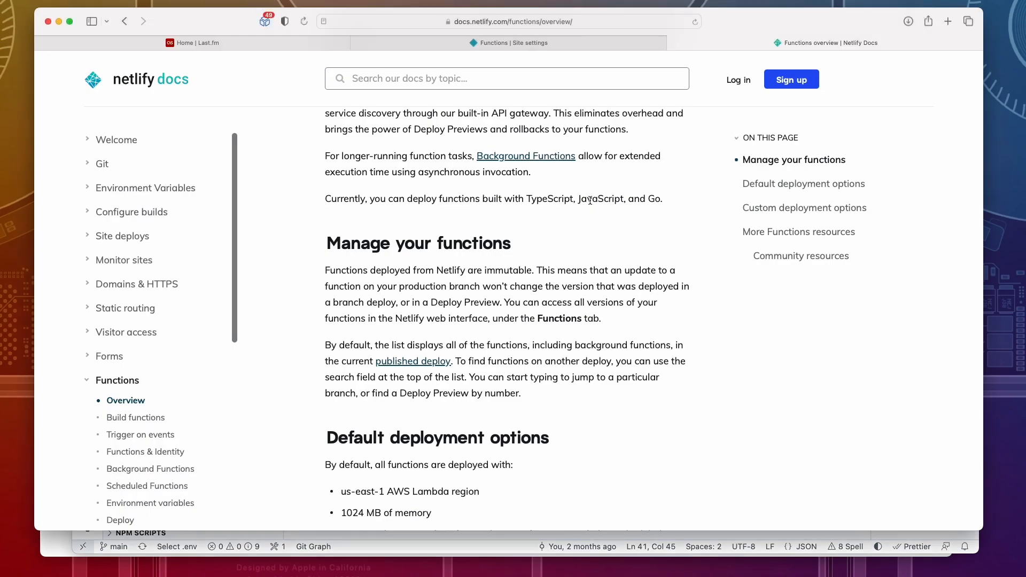
pyautogui.scroll(-3)
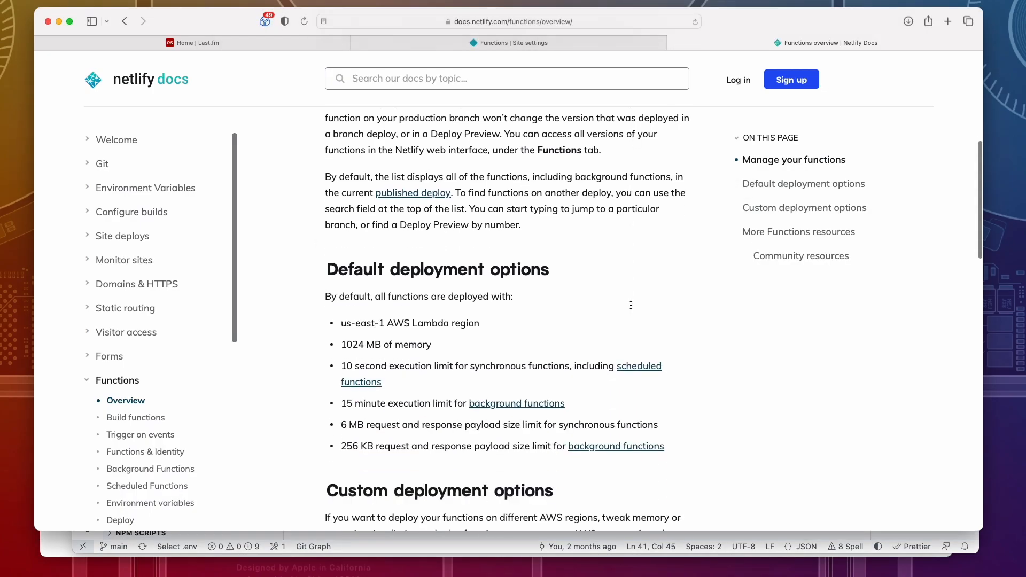
pyautogui.scroll(-3)
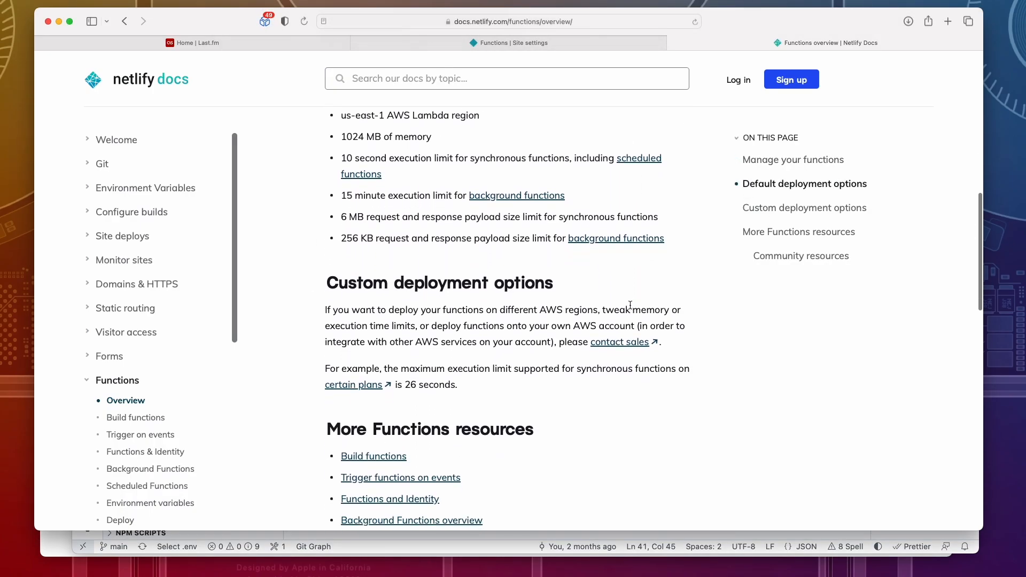
pyautogui.click(136, 417)
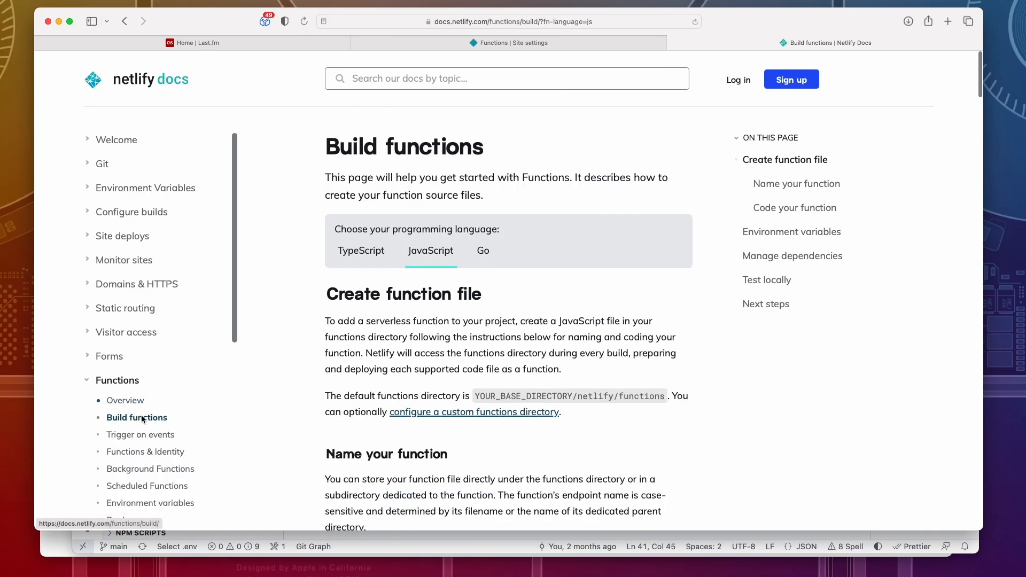
# Step: Read down the Build functions guide to the synchronous function format
pyautogui.scroll(-3)
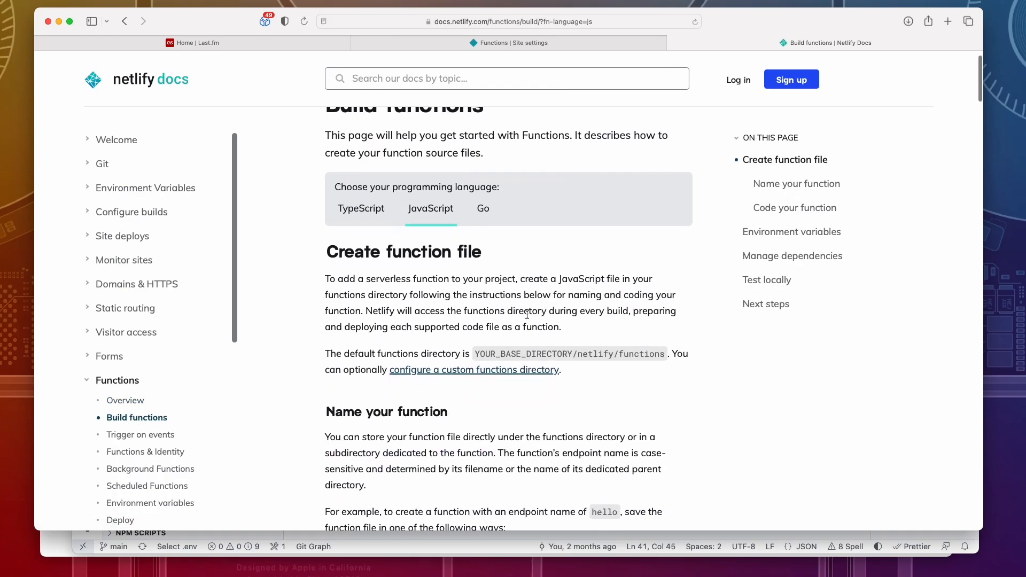
pyautogui.scroll(-3)
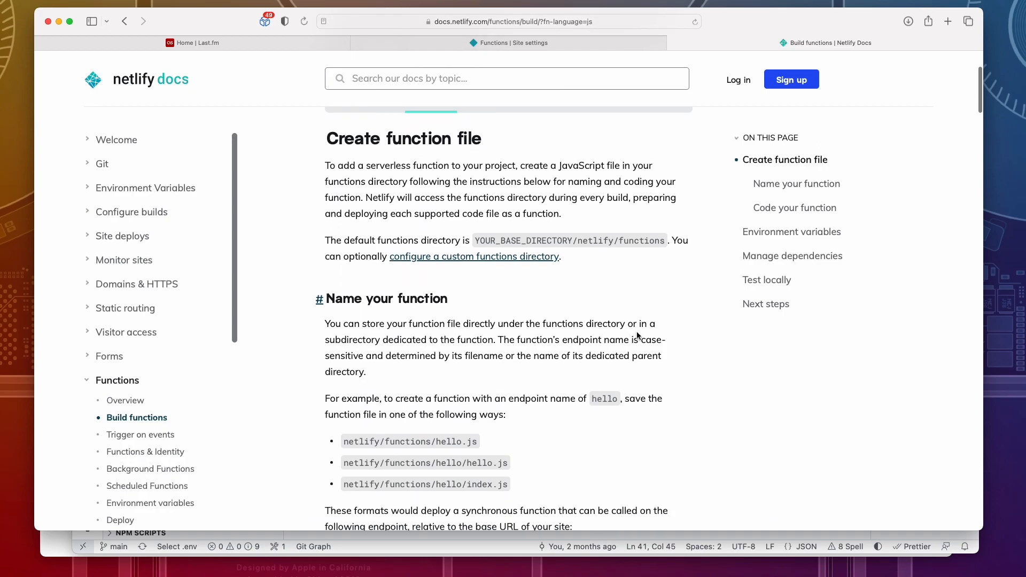
pyautogui.scroll(-3)
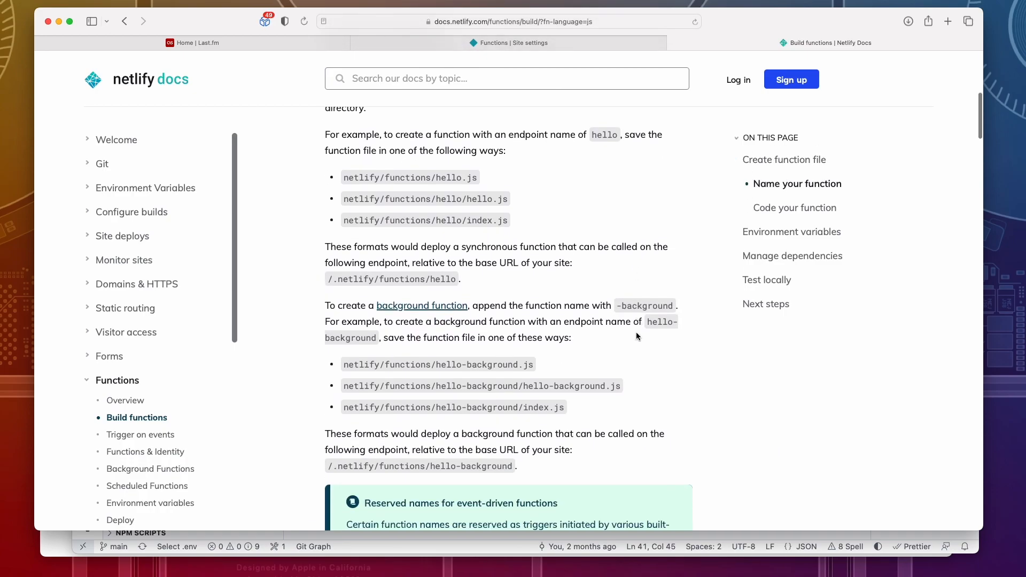
pyautogui.scroll(-3)
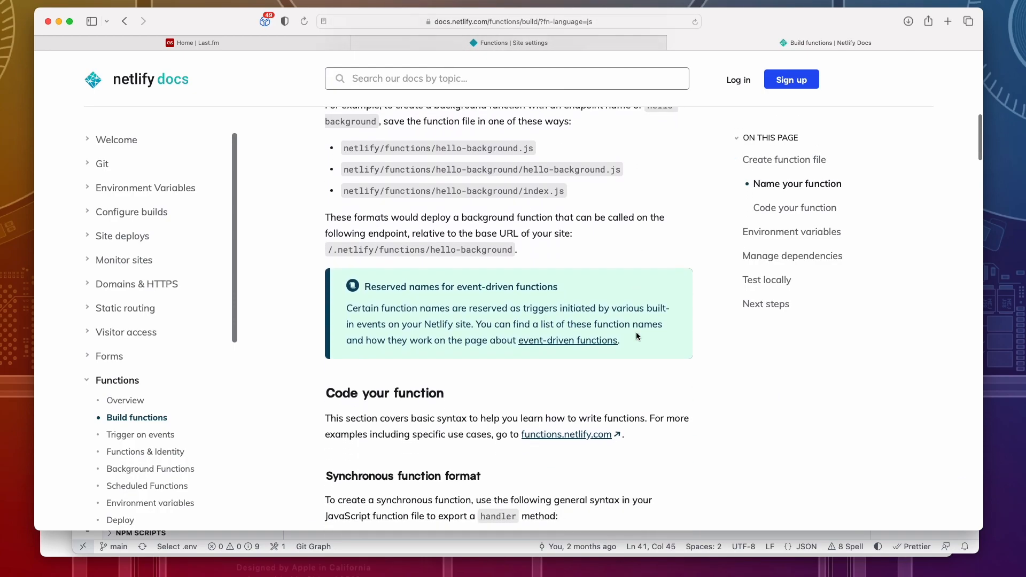
pyautogui.scroll(-3)
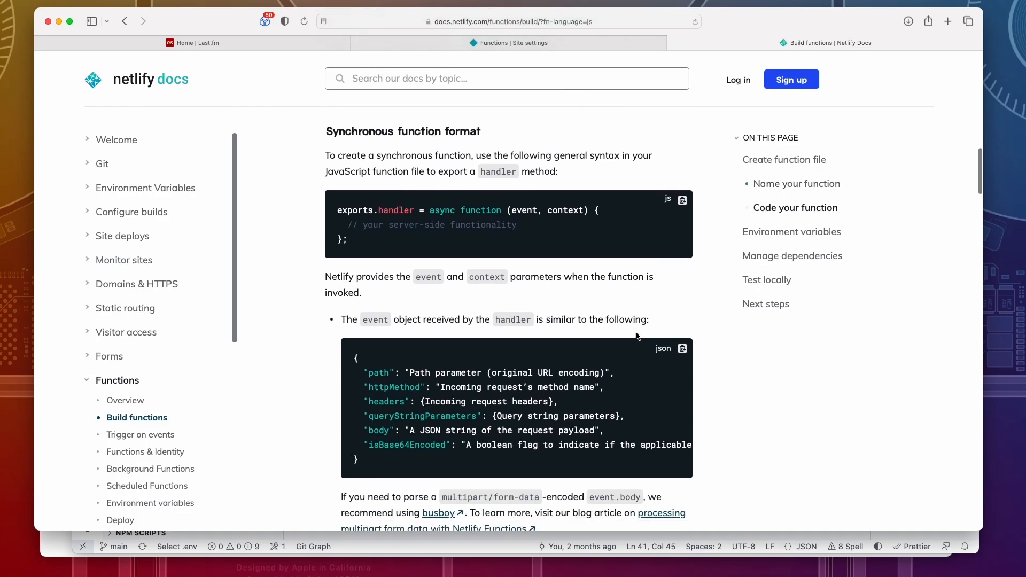
pyautogui.scroll(-3)
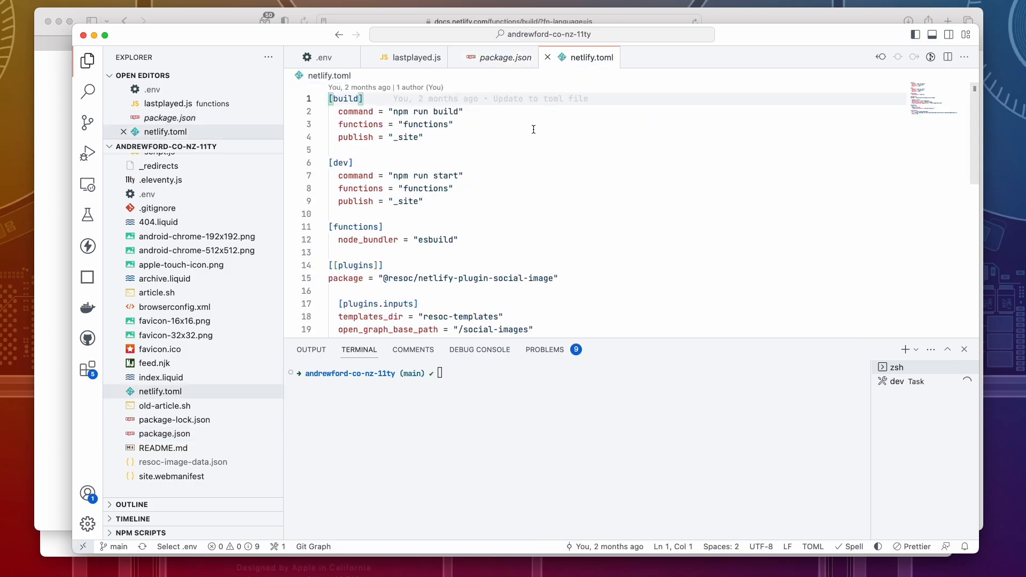
# Step: Review the functions settings in netlify.toml, then show package.json's dependency lists
pyautogui.doubleClick(425, 124)
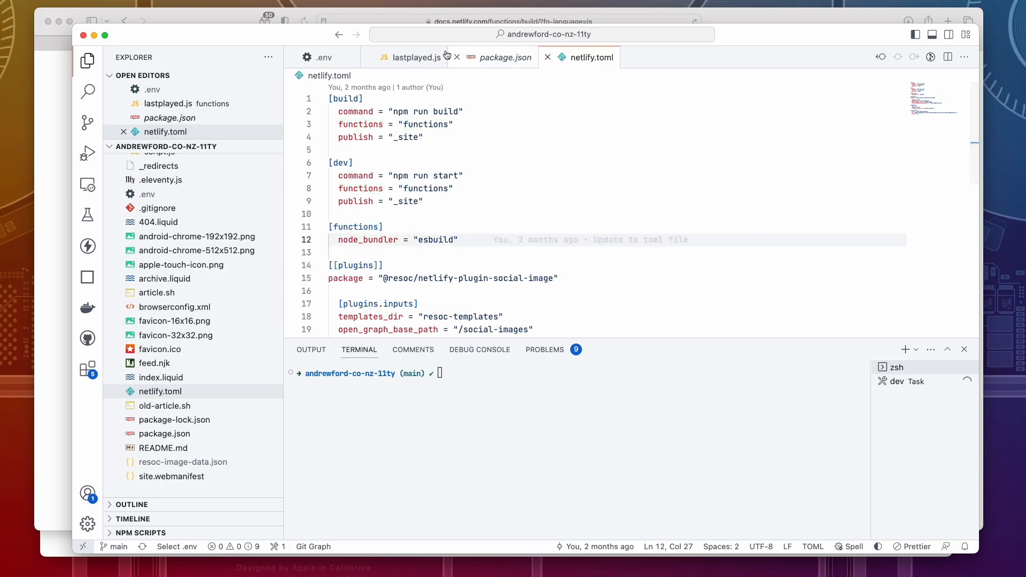
pyautogui.moveTo(417, 57)
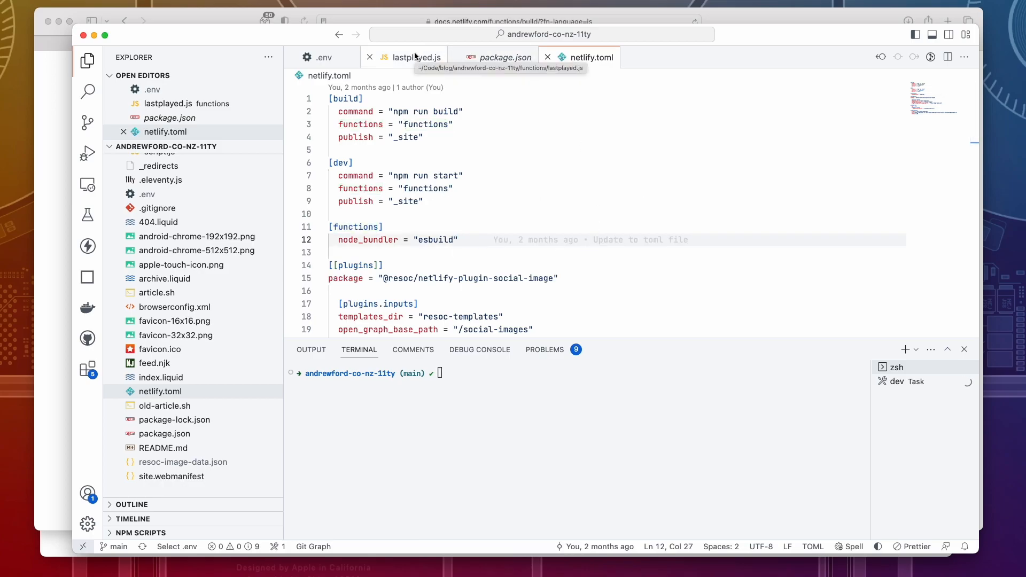
pyautogui.click(501, 57)
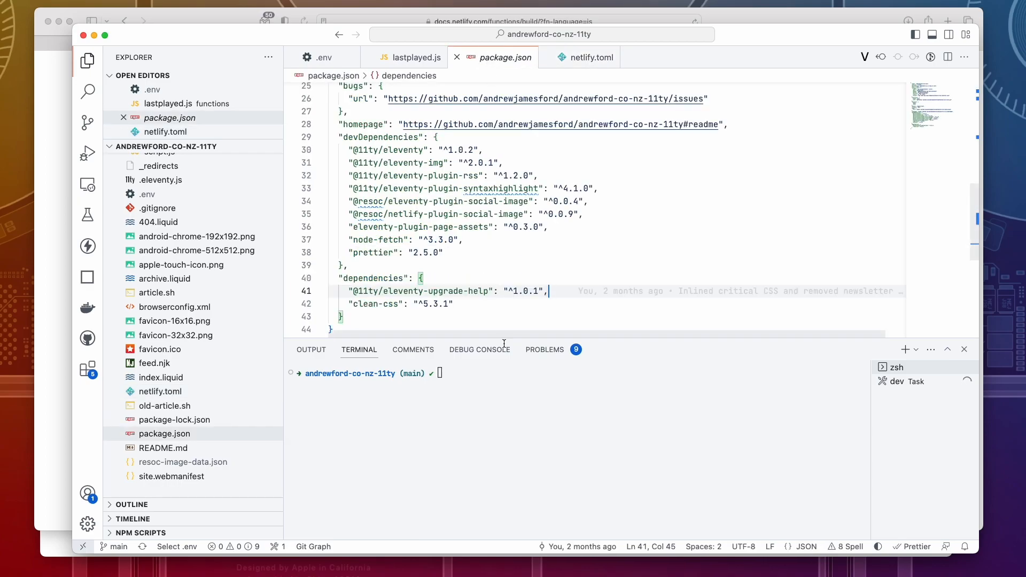
# Step: Run npm install -D node-fetch@3 in the integrated terminal
pyautogui.write('npm install -D node-fe')
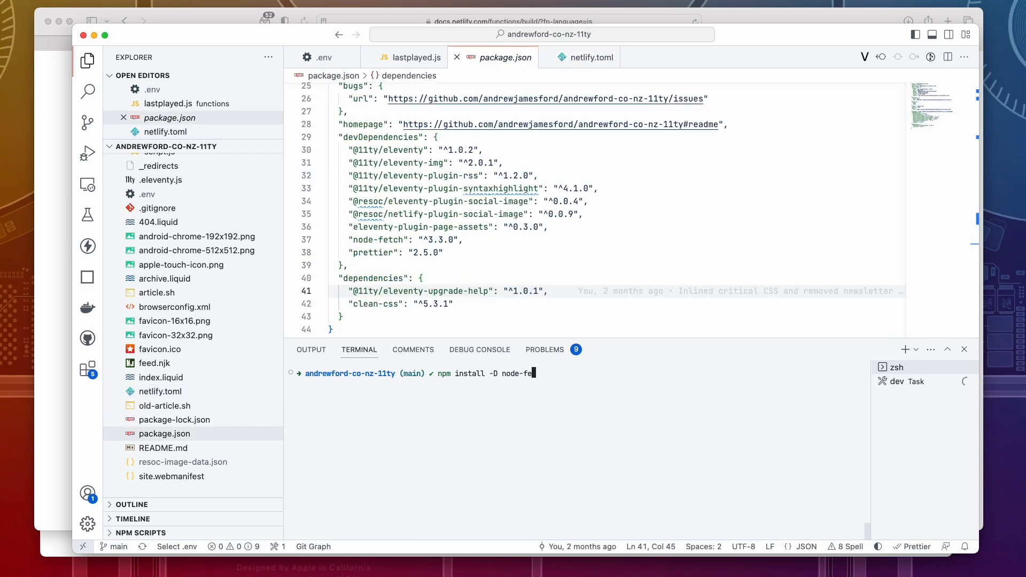
pyautogui.write('tch@')
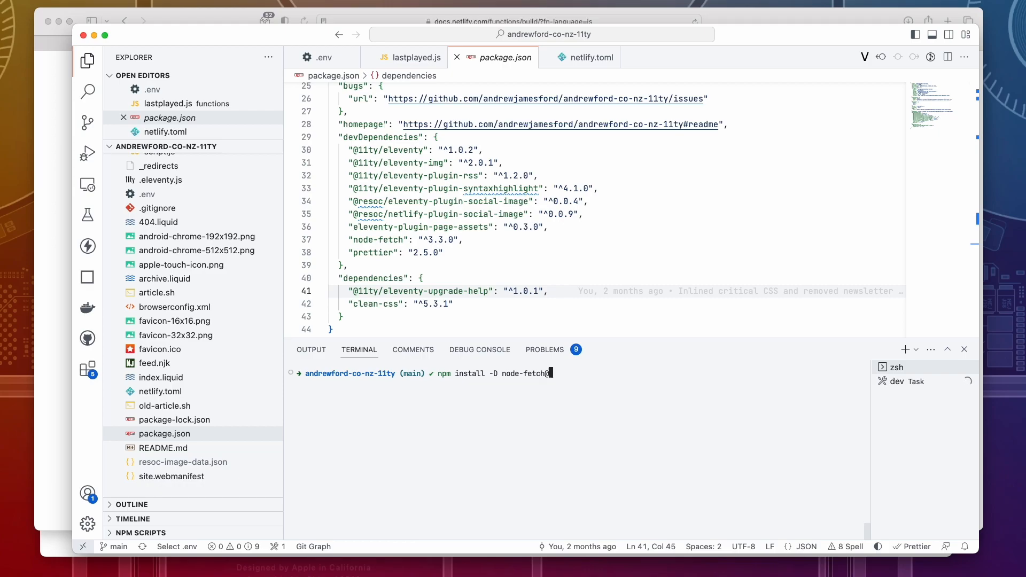
pyautogui.write('3')
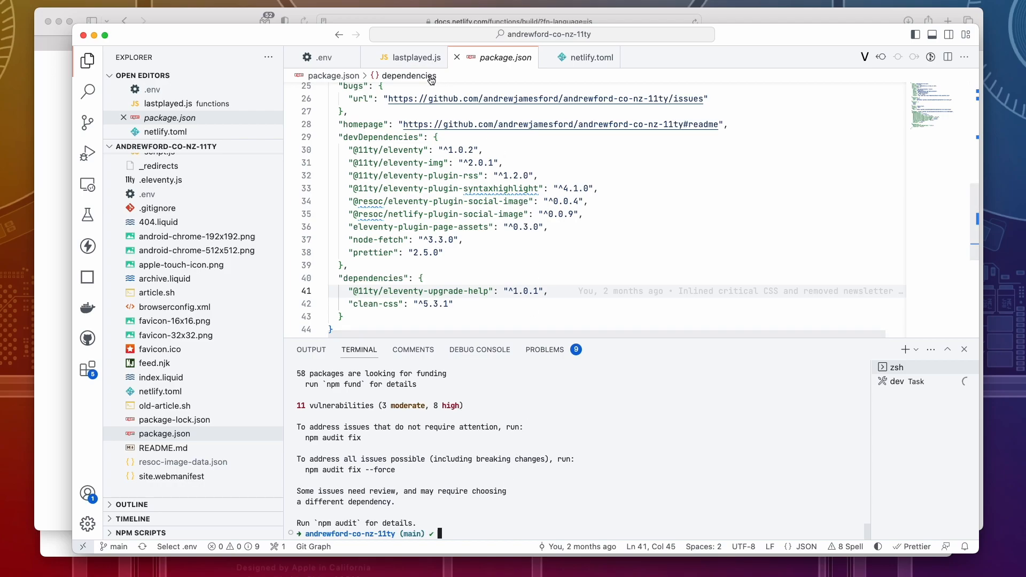
# Step: Open lastplayed.js, enlarge the editor and highlight the apiKey variable
pyautogui.click(413, 56)
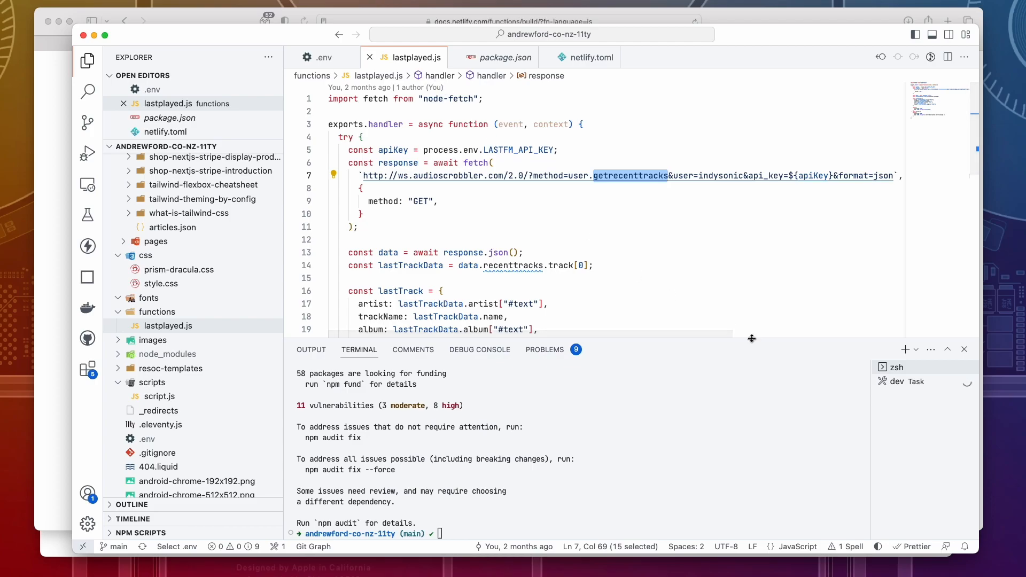
pyautogui.moveTo(752, 339); pyautogui.dragTo(752, 446)
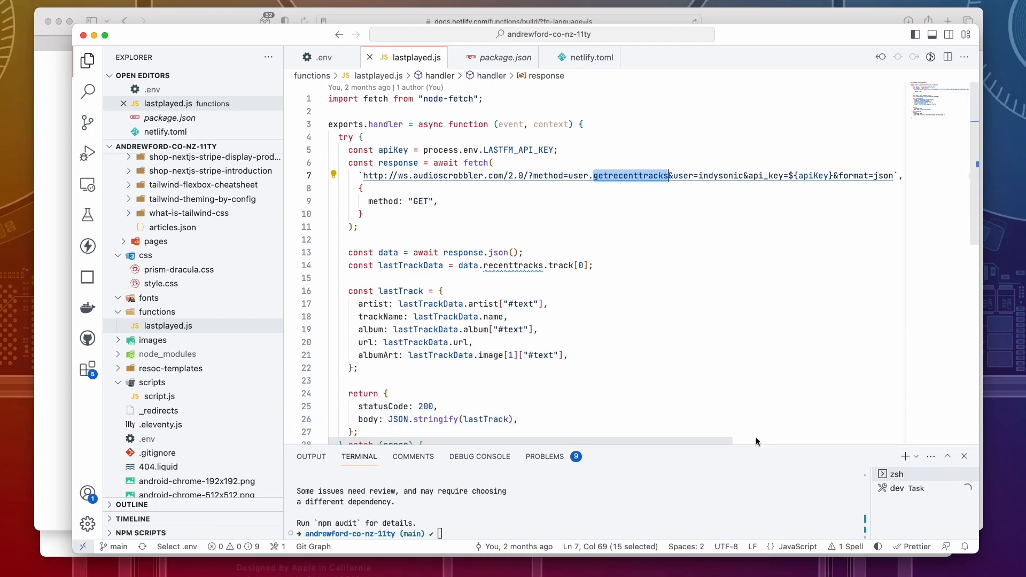
pyautogui.moveTo(671, 250)
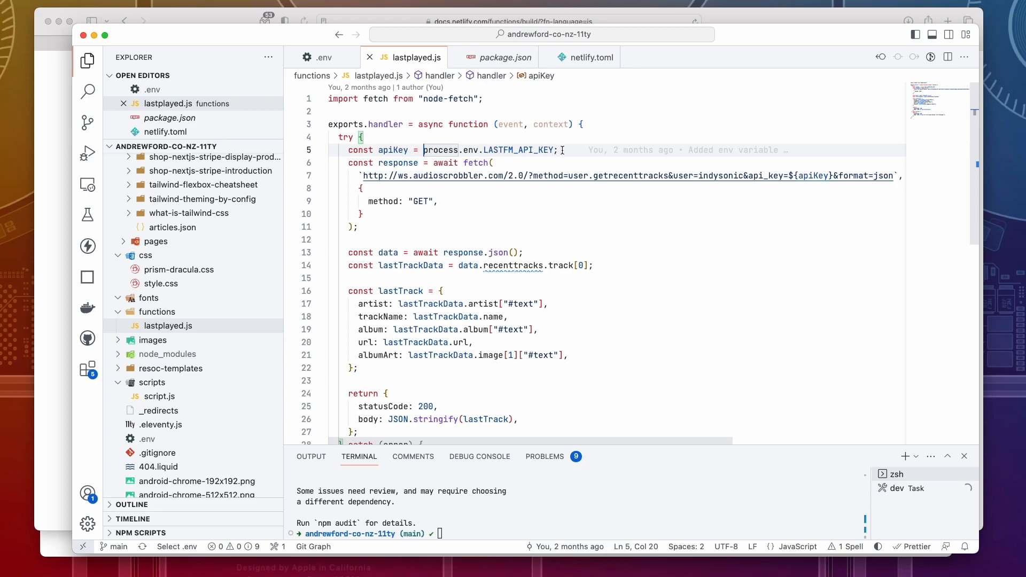
pyautogui.doubleClick(517, 150)
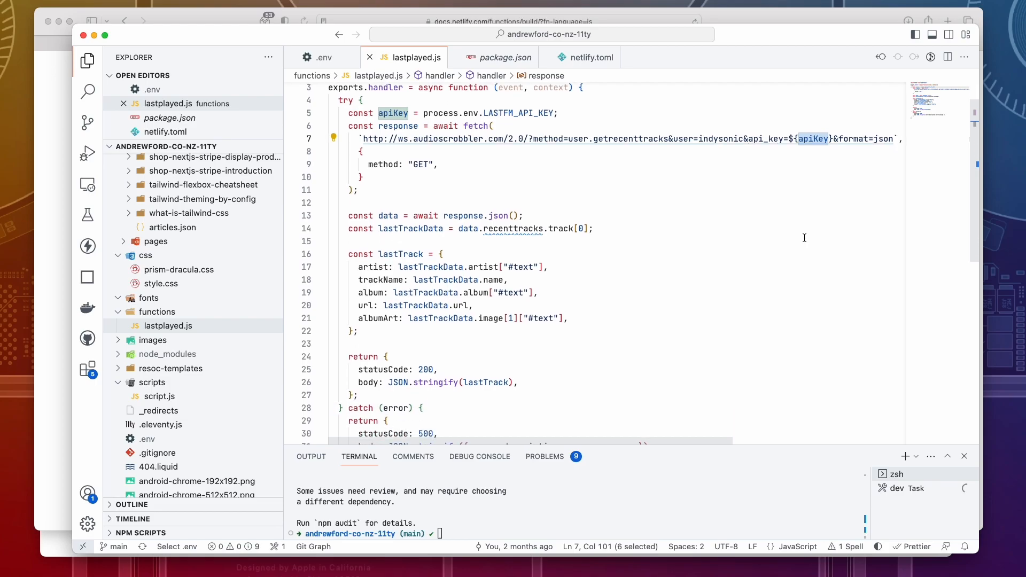
# Step: Point out the returned lastTrack object and the catch block handling errors
pyautogui.scroll(-3)
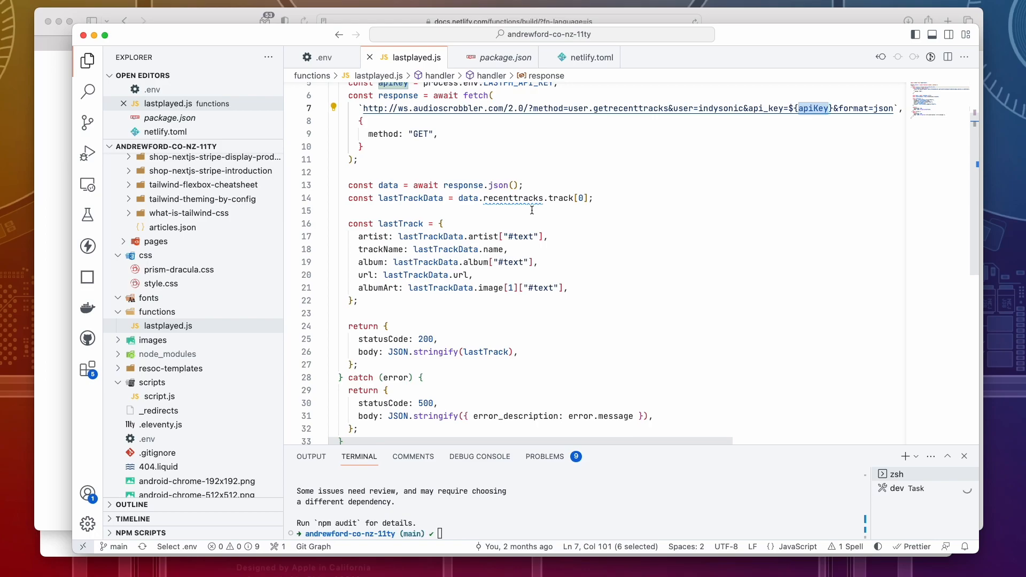
pyautogui.moveTo(401, 223)
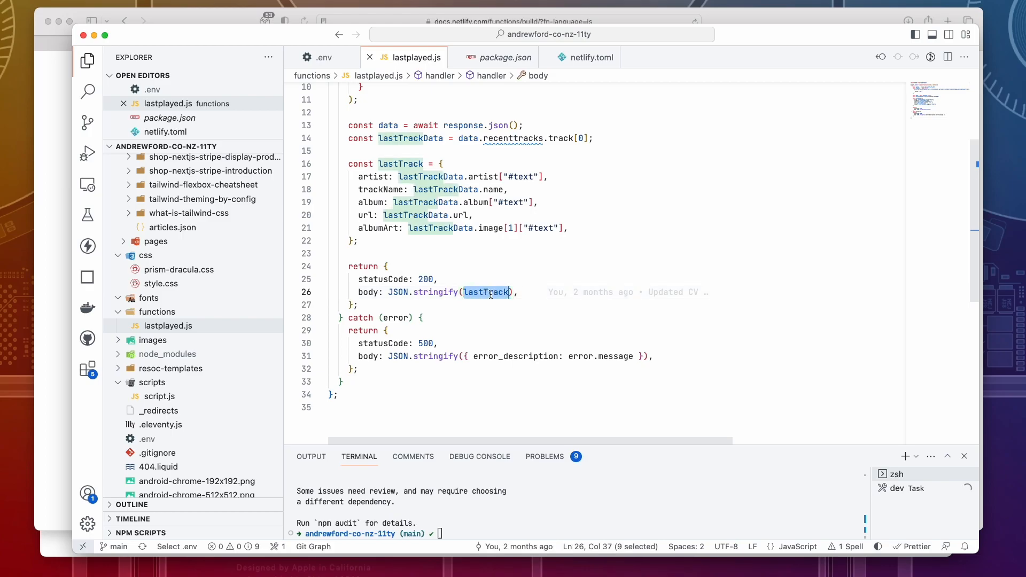
pyautogui.click(422, 317)
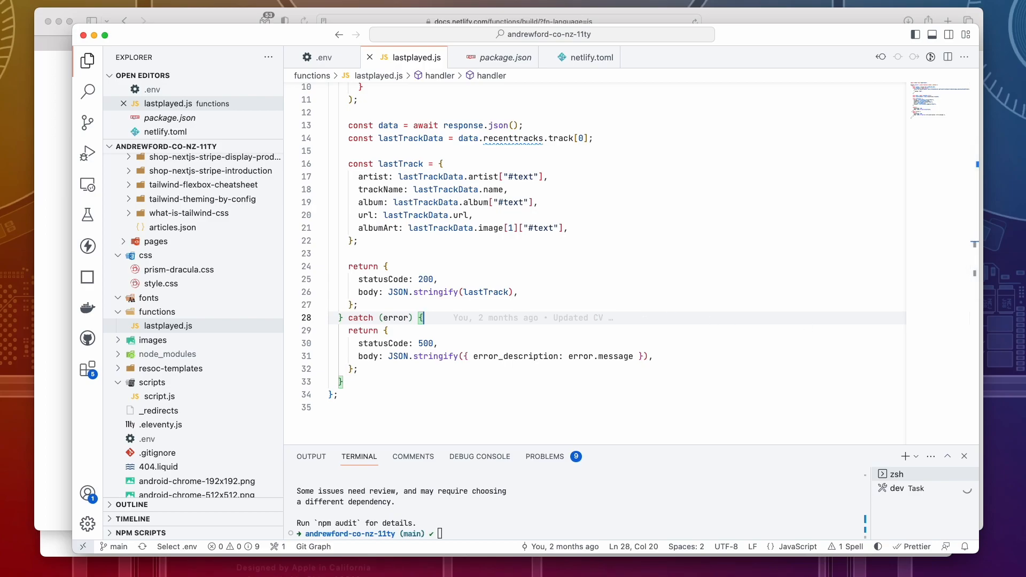
pyautogui.click(159, 395)
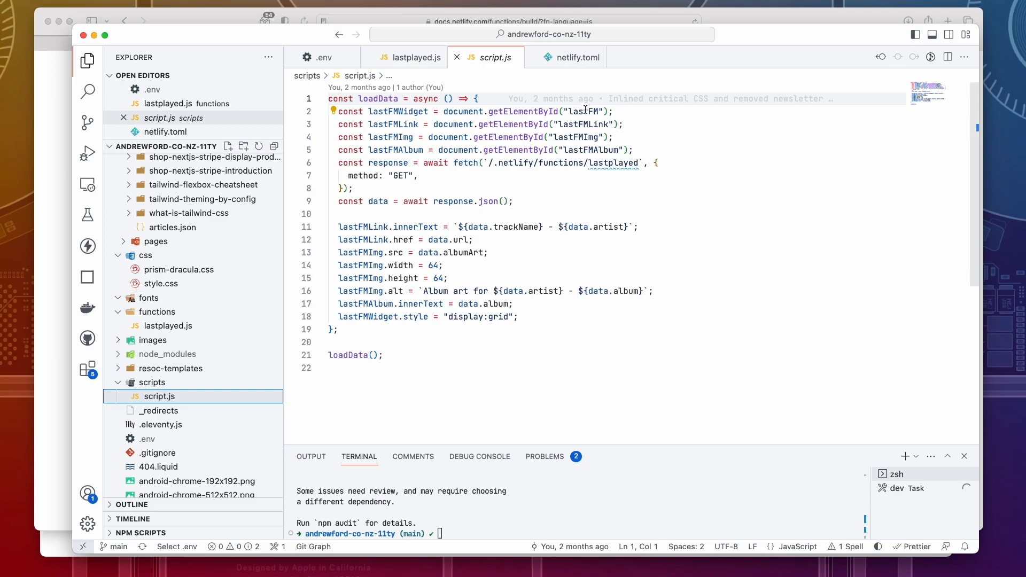
# Step: Highlight the lastFM widget id used in getElementById in script.js
pyautogui.doubleClick(583, 112)
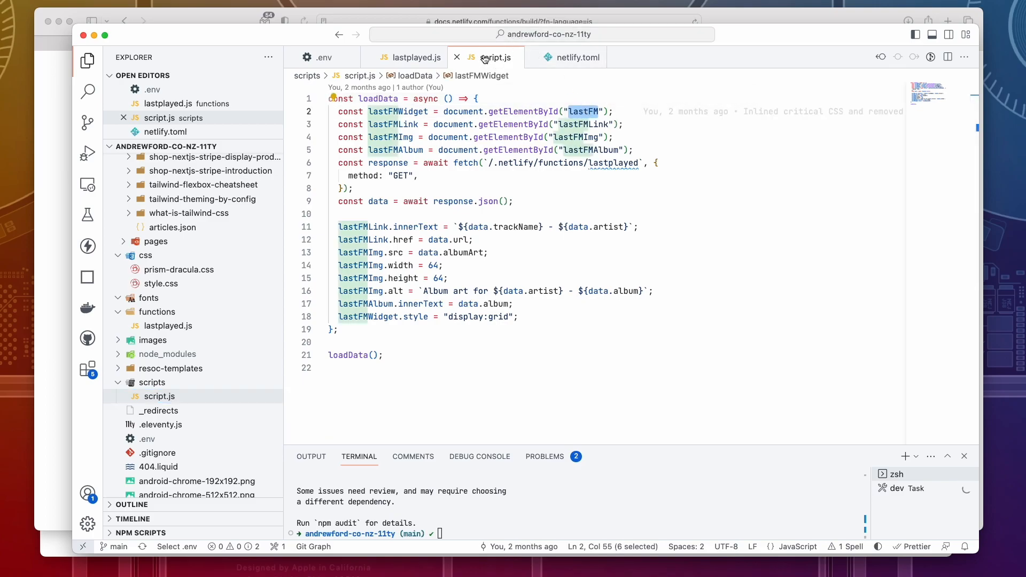
# Step: Search the project for lastFM and open the widget markup result in layout.njk
pyautogui.click(88, 92)
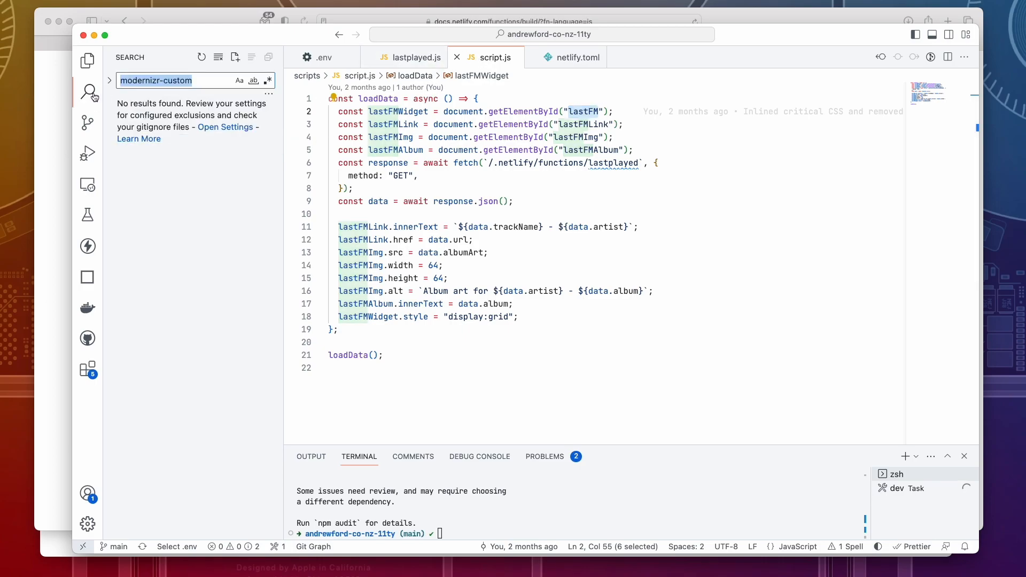
pyautogui.write('lastFM')
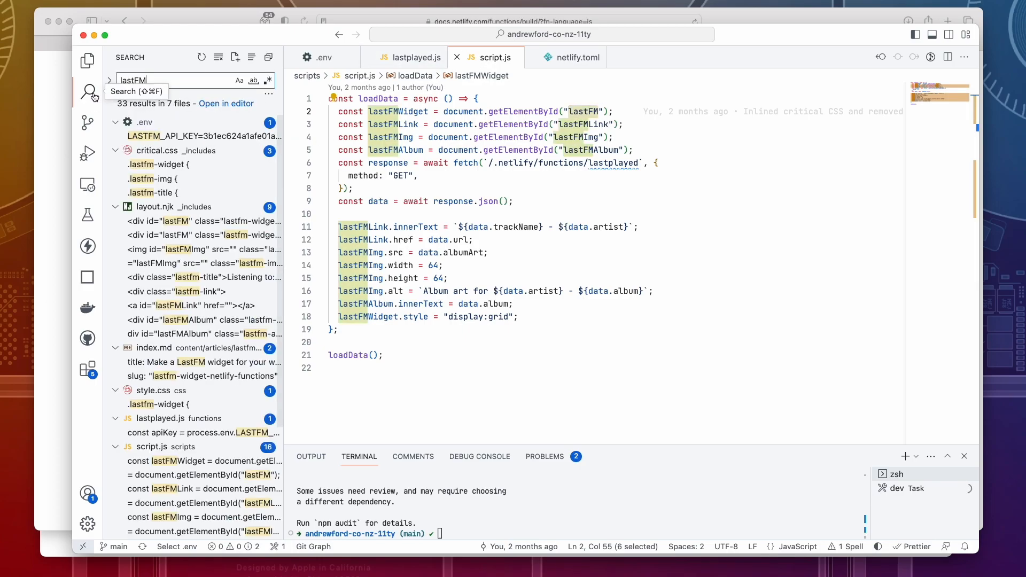
pyautogui.moveTo(245, 239)
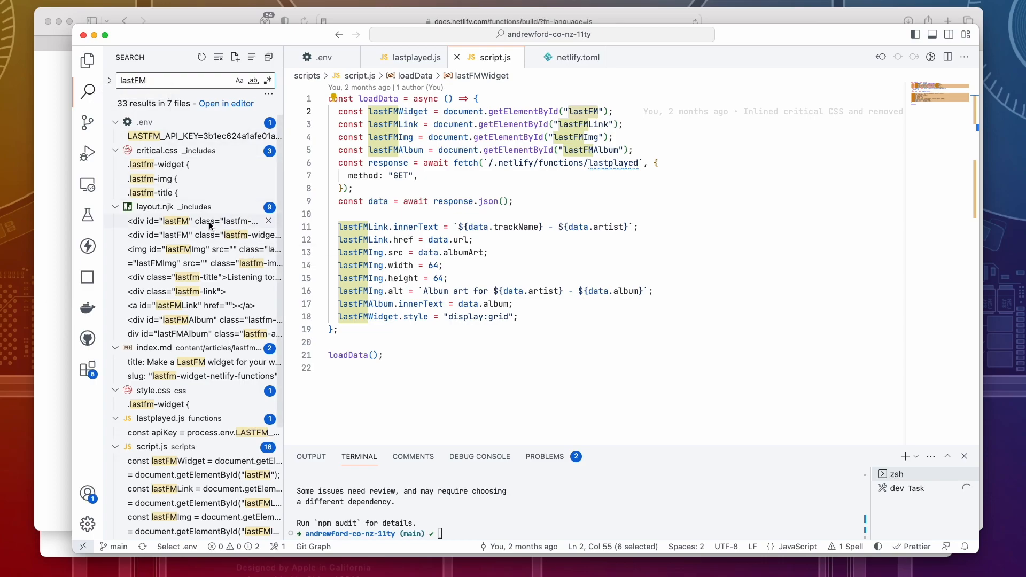
pyautogui.moveTo(206, 222)
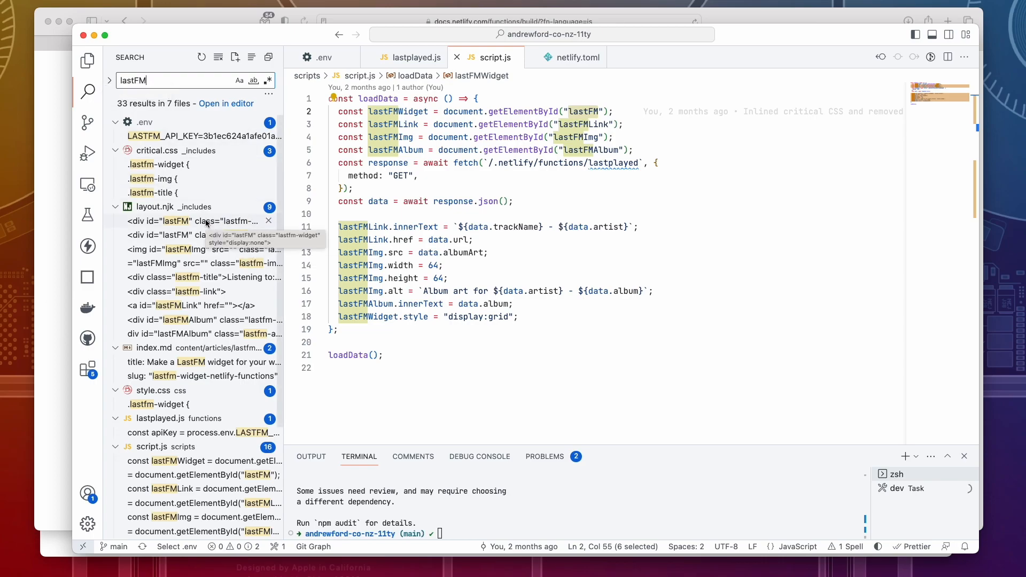
pyautogui.click(188, 220)
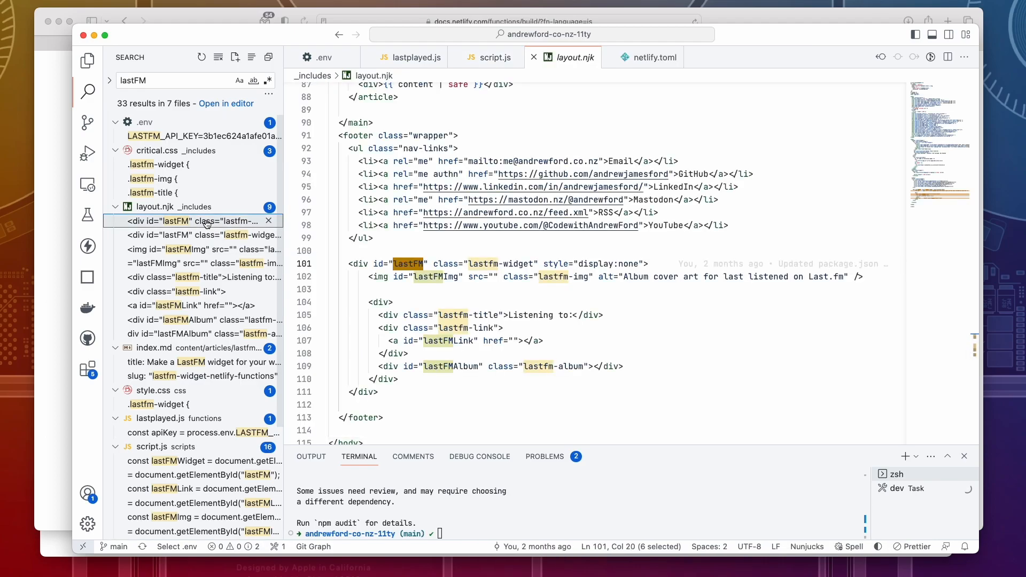
pyautogui.moveTo(666, 265)
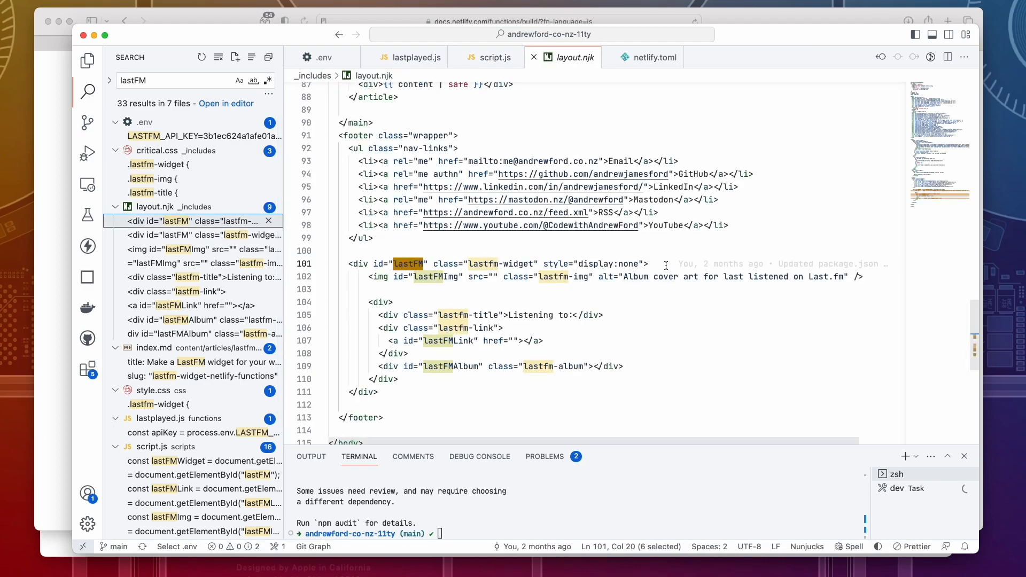
# Step: Show layout.njk's widget markup in a split beside script.js
pyautogui.click(617, 320)
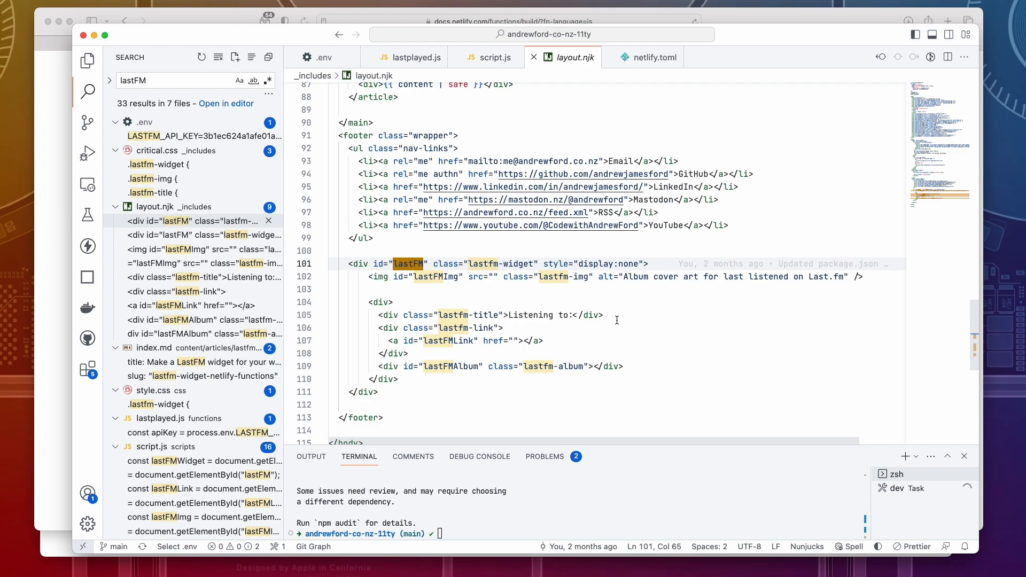
pyautogui.click(606, 316)
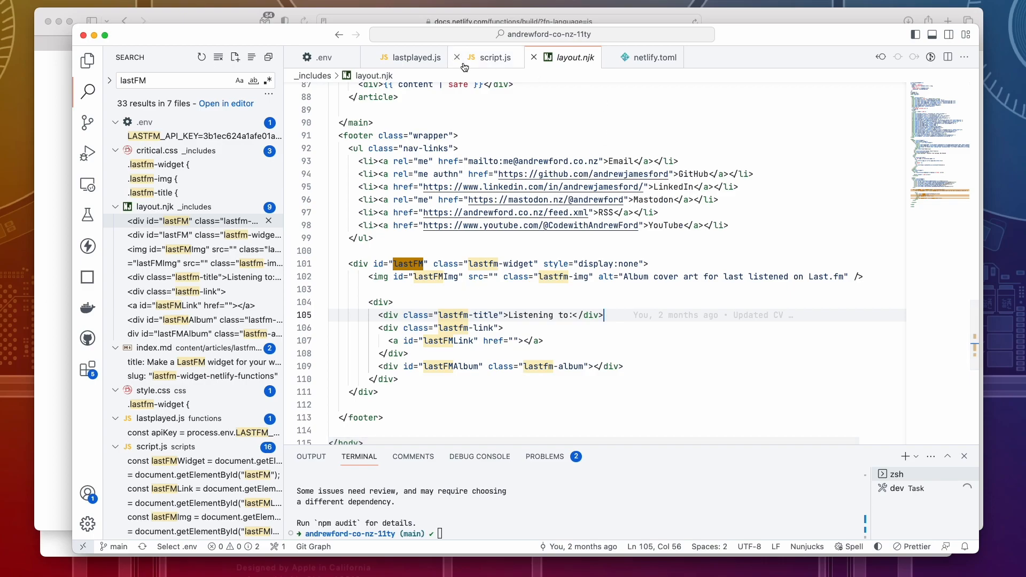
pyautogui.moveTo(573, 57); pyautogui.dragTo(772, 167)
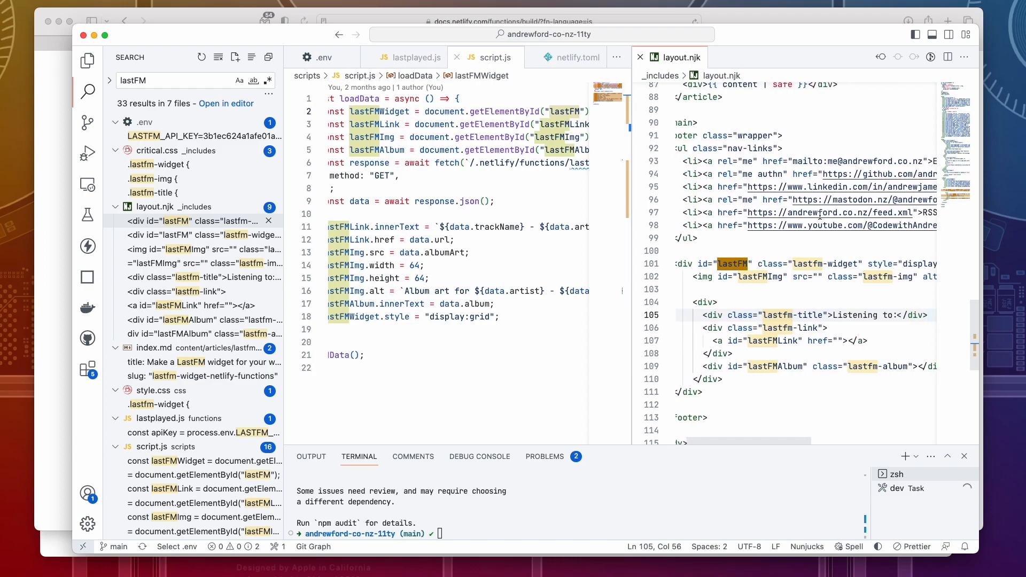
pyautogui.moveTo(87, 63)
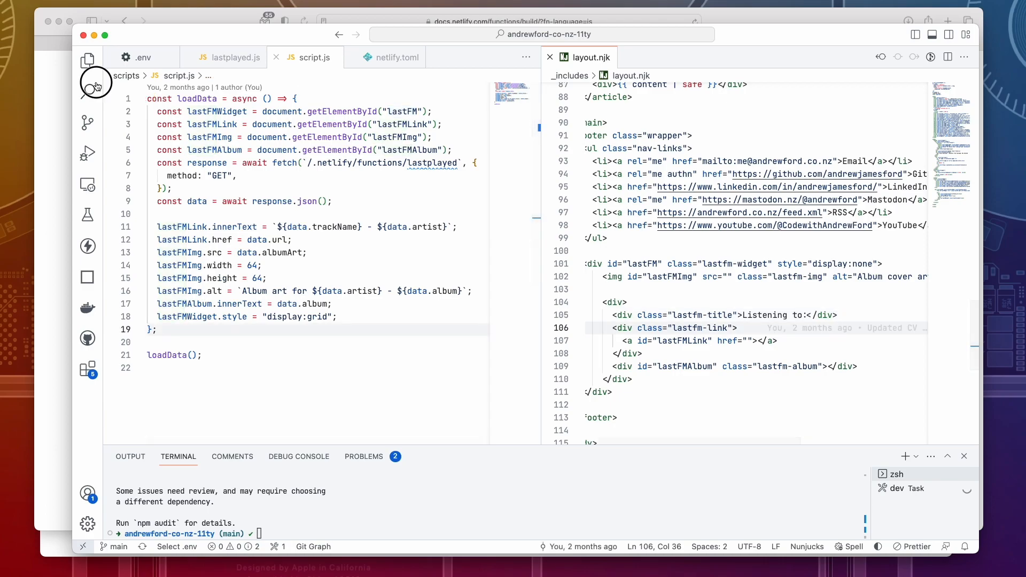
# Step: From the search results, open the .lastfm-widget styles in critical.css
pyautogui.click(88, 92)
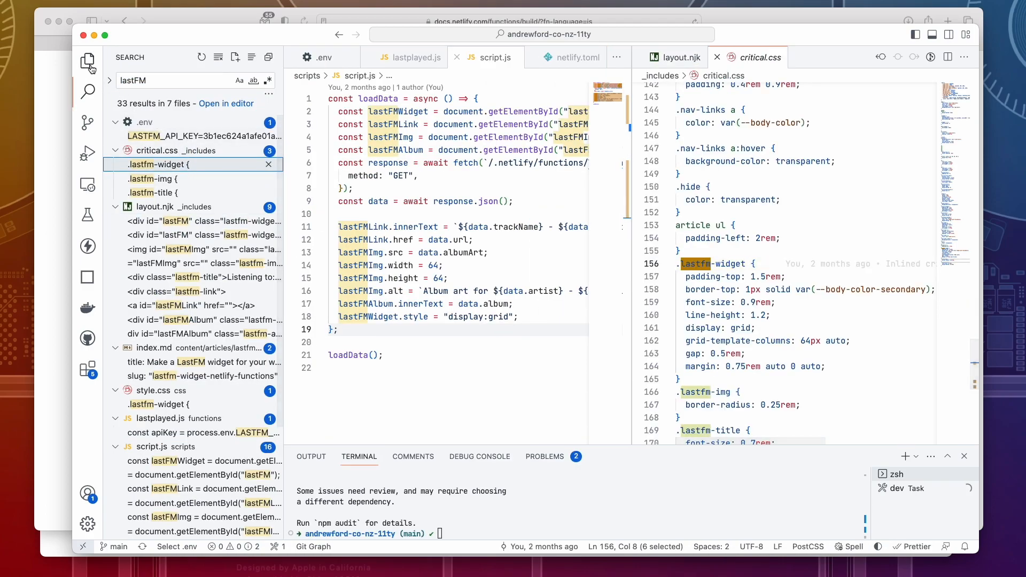
pyautogui.click(87, 62)
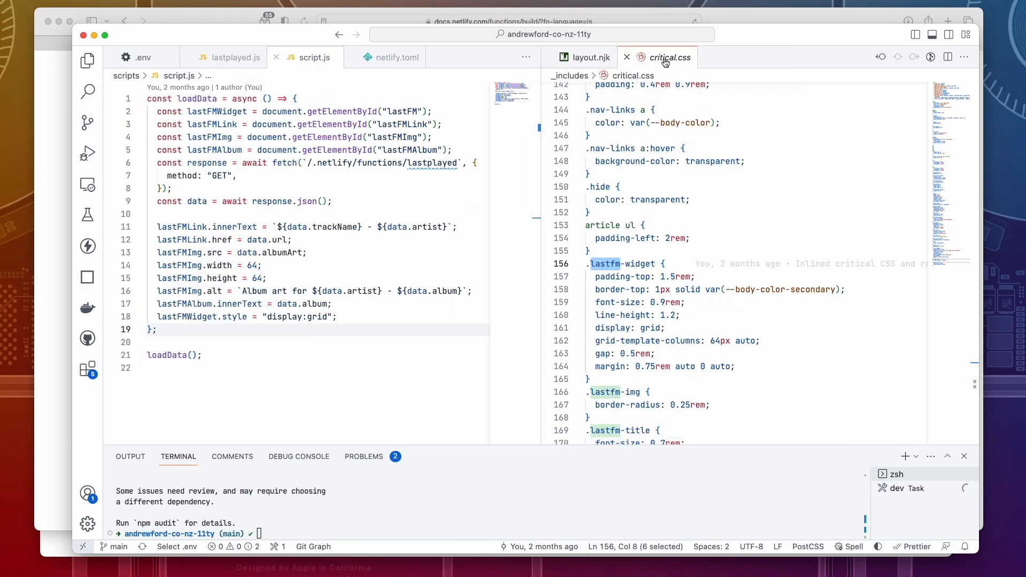
pyautogui.moveTo(778, 221)
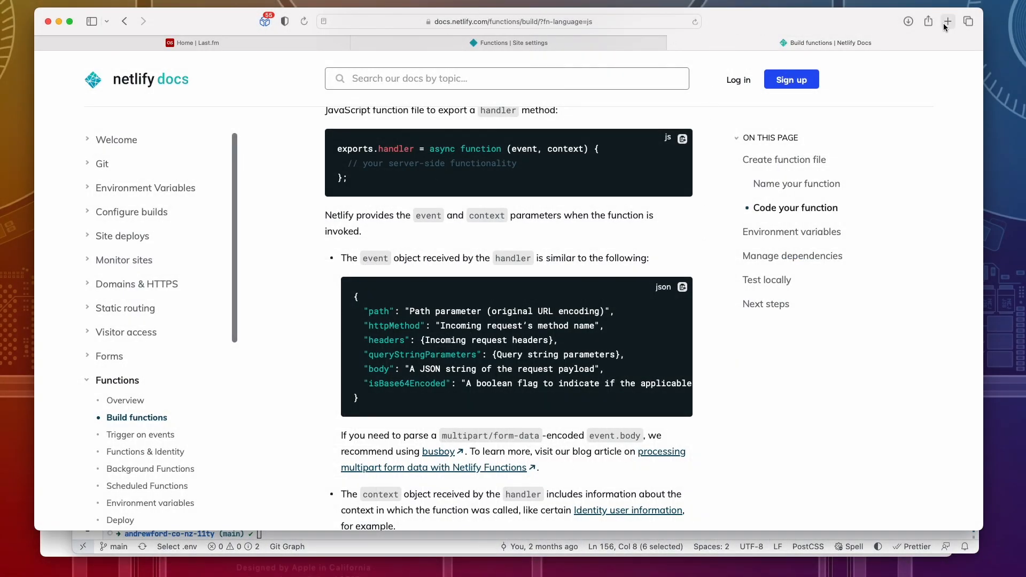
pyautogui.moveTo(948, 22)
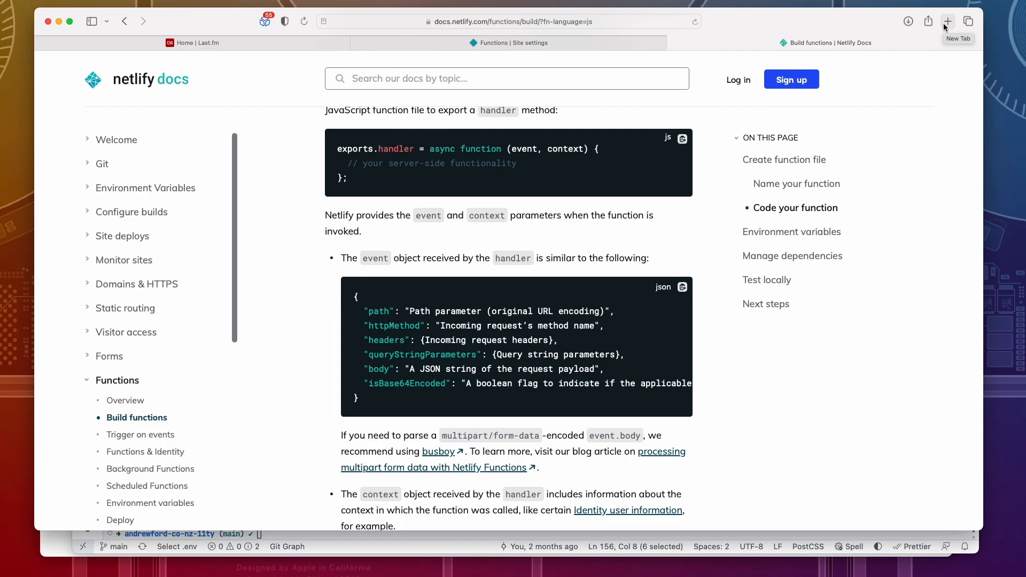
# Step: Open the Netlify CLI Get started guide and scroll to its installation command
pyautogui.scroll(-3)
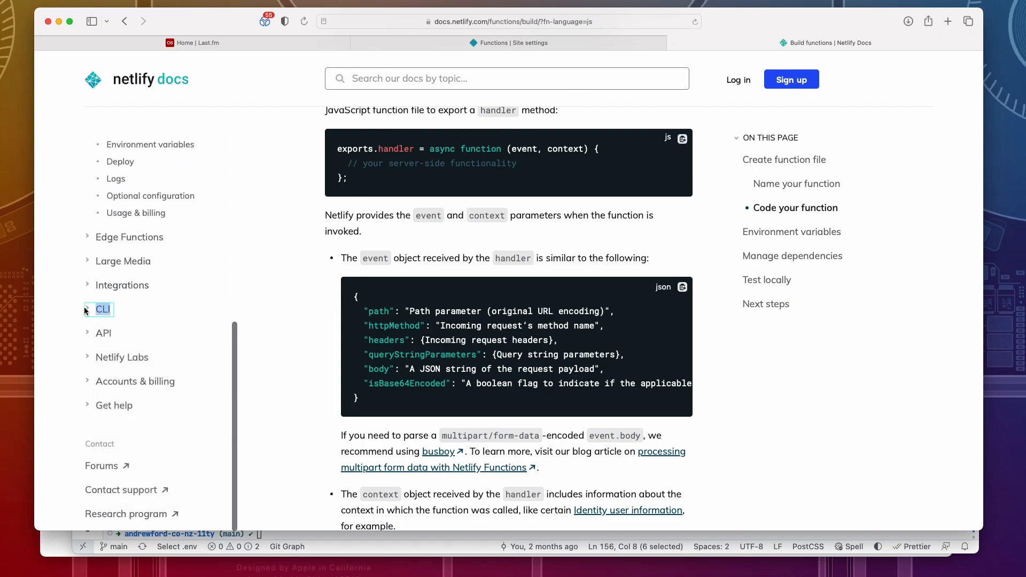
pyautogui.click(103, 310)
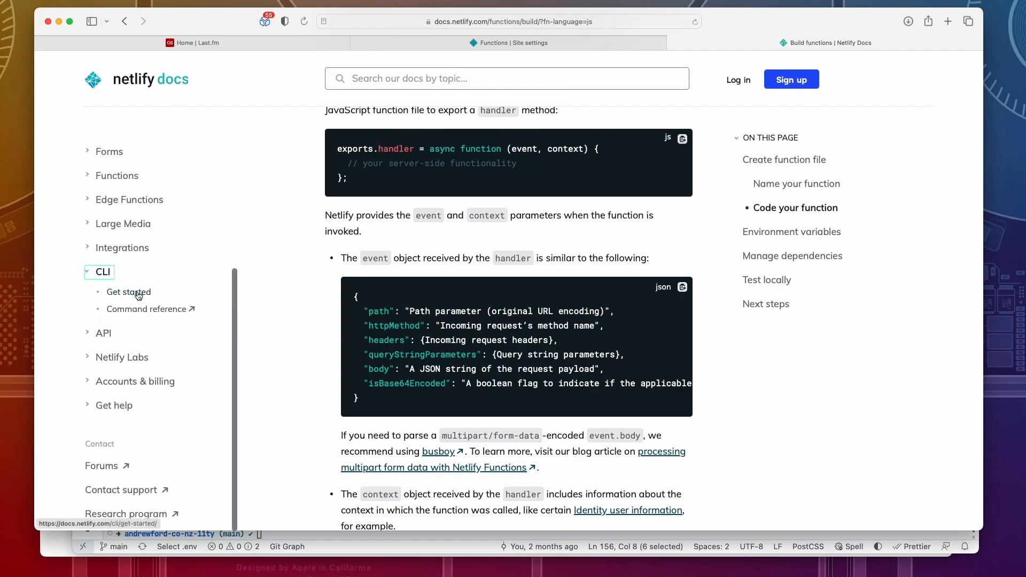
pyautogui.click(128, 292)
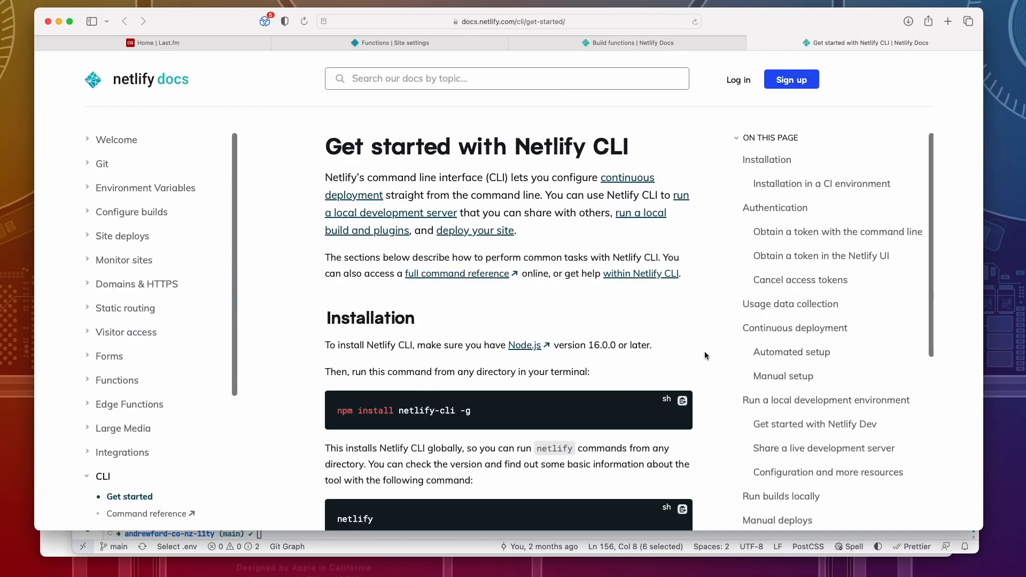
pyautogui.scroll(-3)
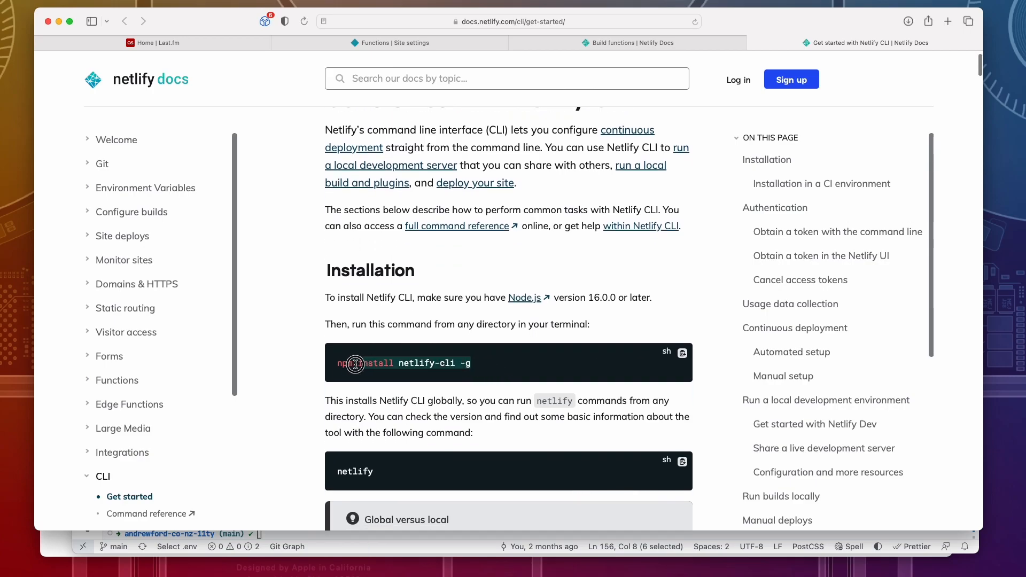
pyautogui.moveTo(525, 441)
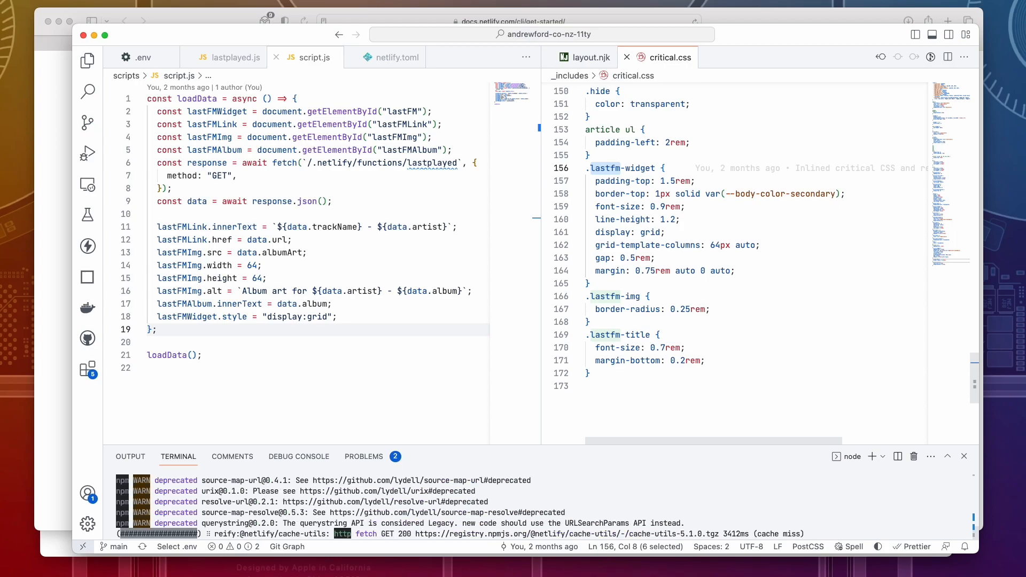
# Step: Bring up package.json next to script.js and check the dev script uses netlify
pyautogui.click(88, 60)
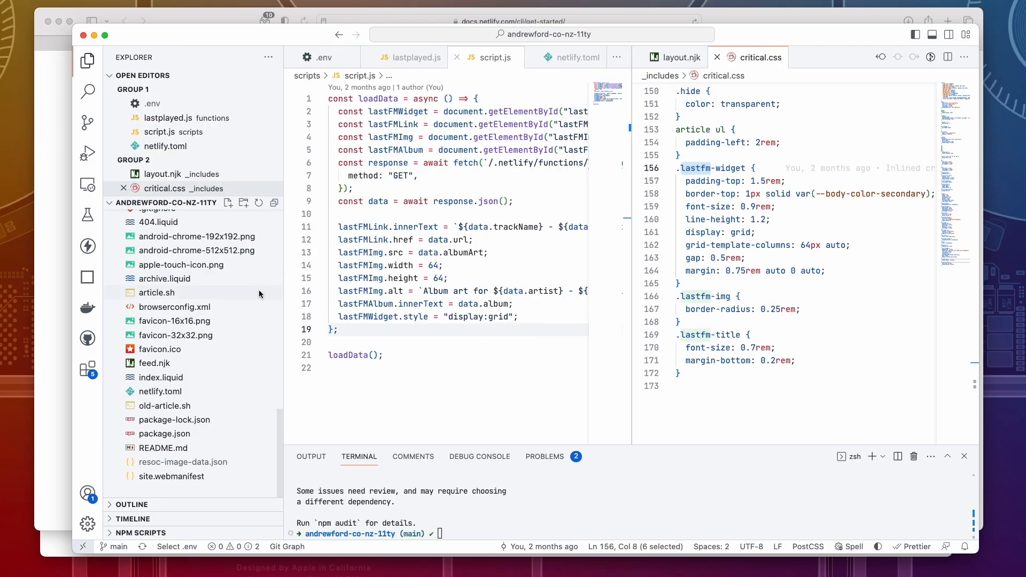
pyautogui.click(165, 448)
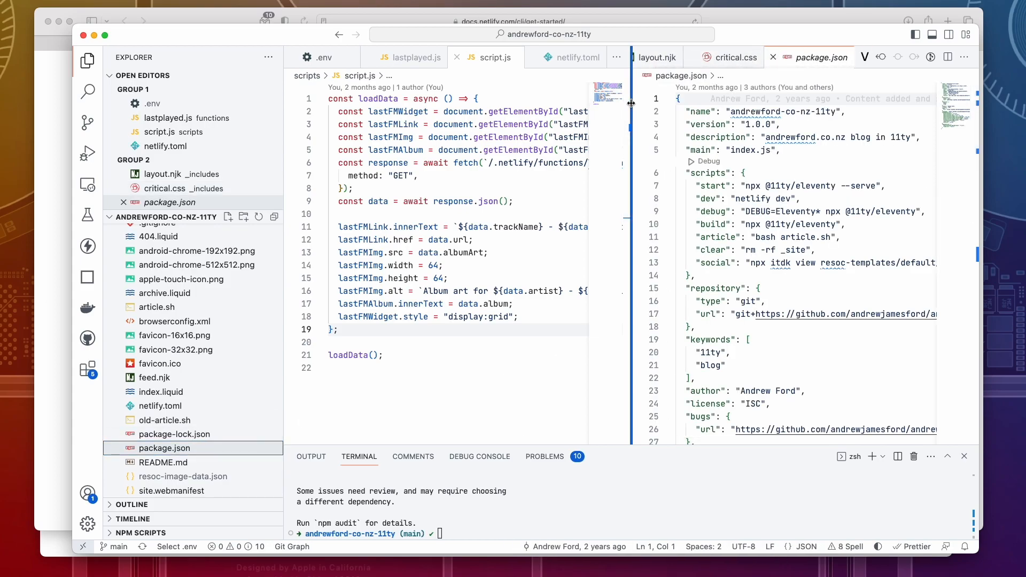
pyautogui.click(87, 59)
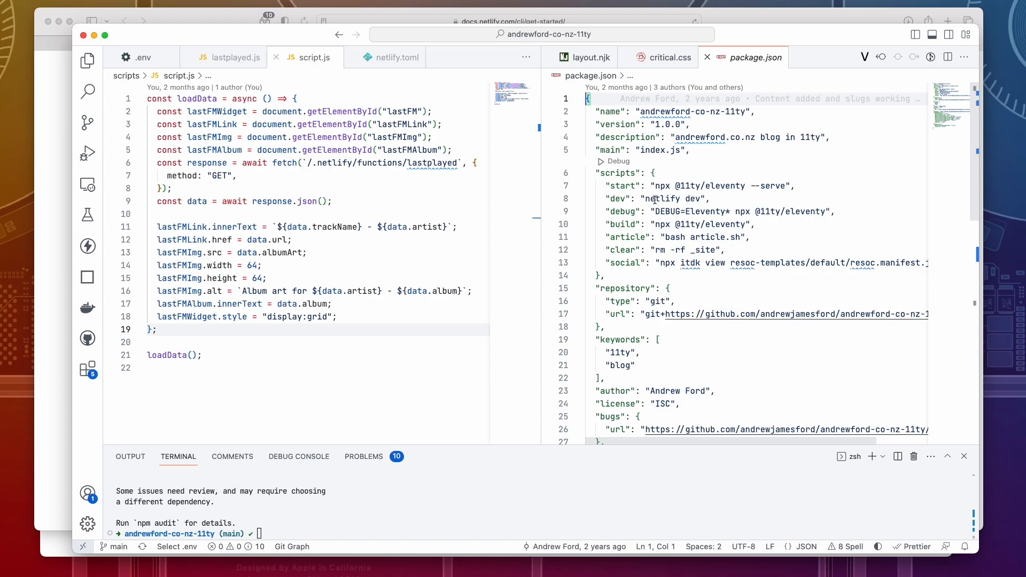
pyautogui.doubleClick(663, 198)
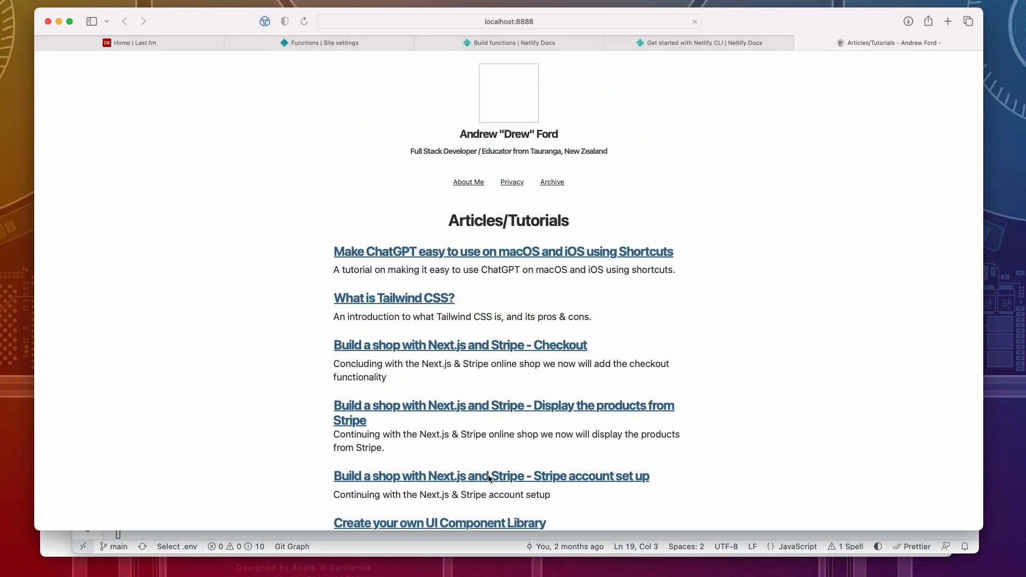
# Step: Scroll localhost:8888 down to the footer showing Listening to 2am - The Beths
pyautogui.scroll(-3)
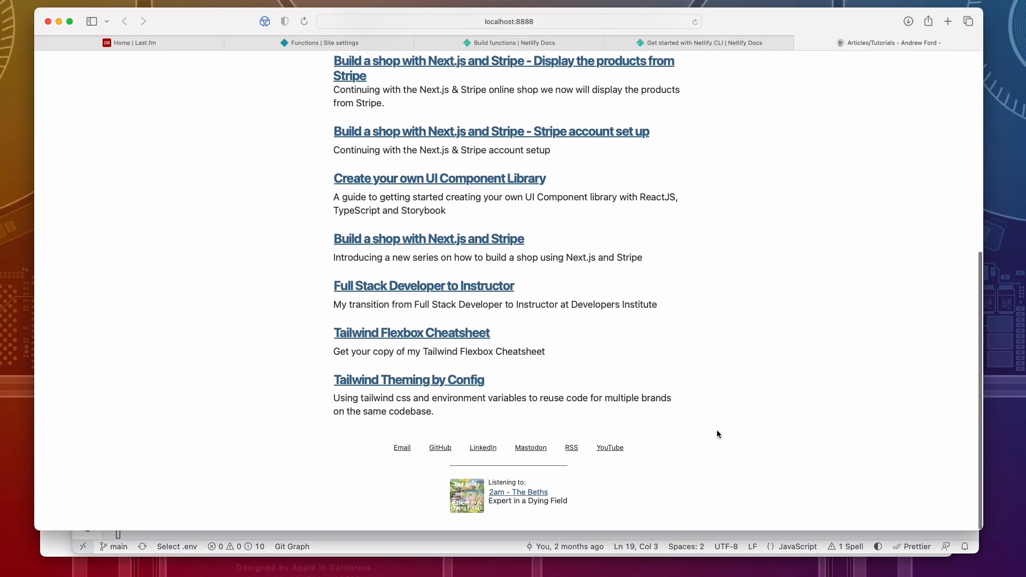